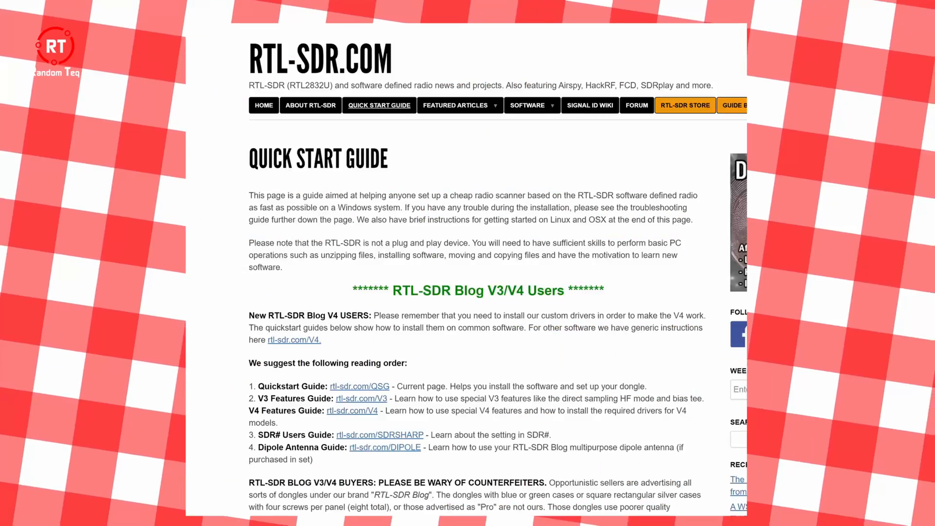
Step: Scroll the Software-defined radio article down to the Operating principles section
scroll("down", 3)
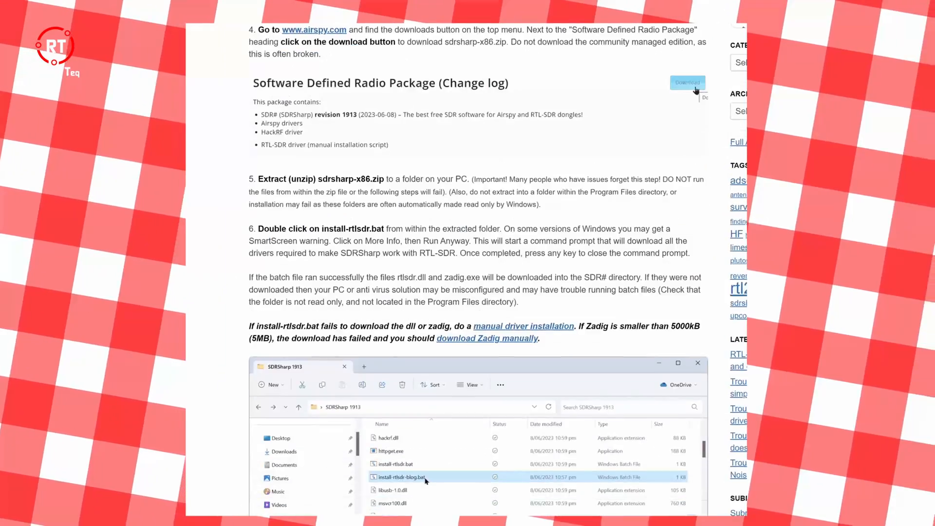
scroll("down", 3)
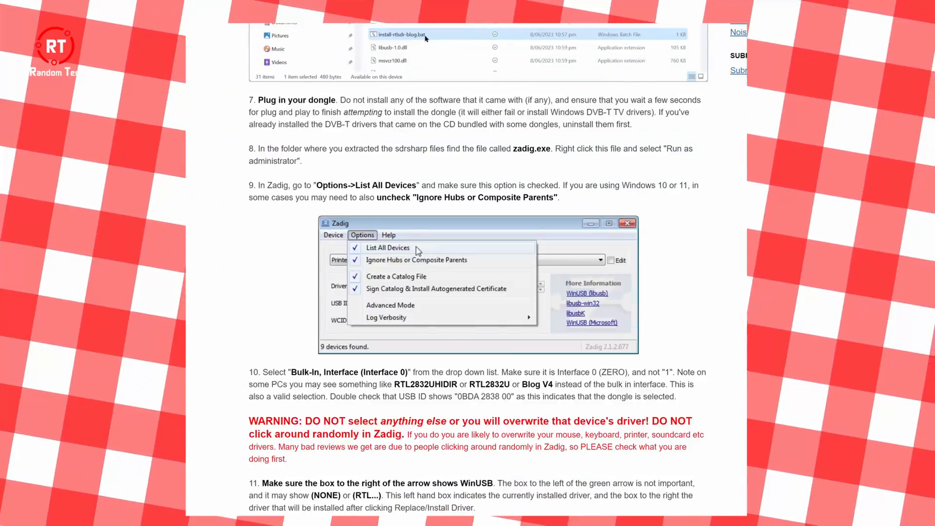
scroll("down", 3)
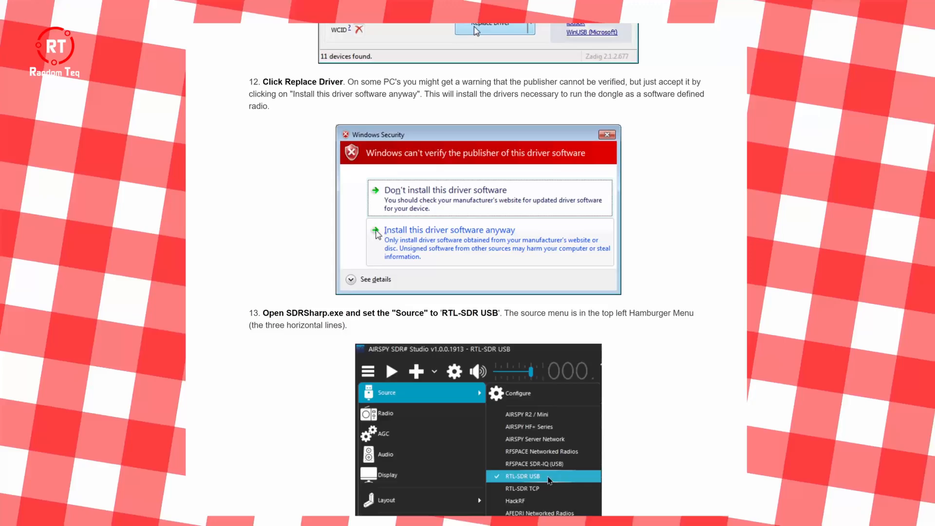
scroll("down", 3)
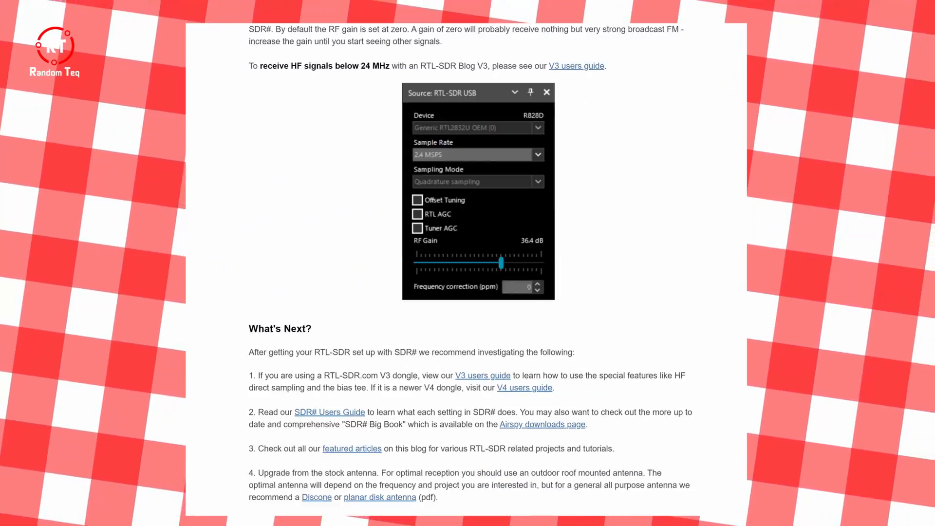
scroll("down", 3)
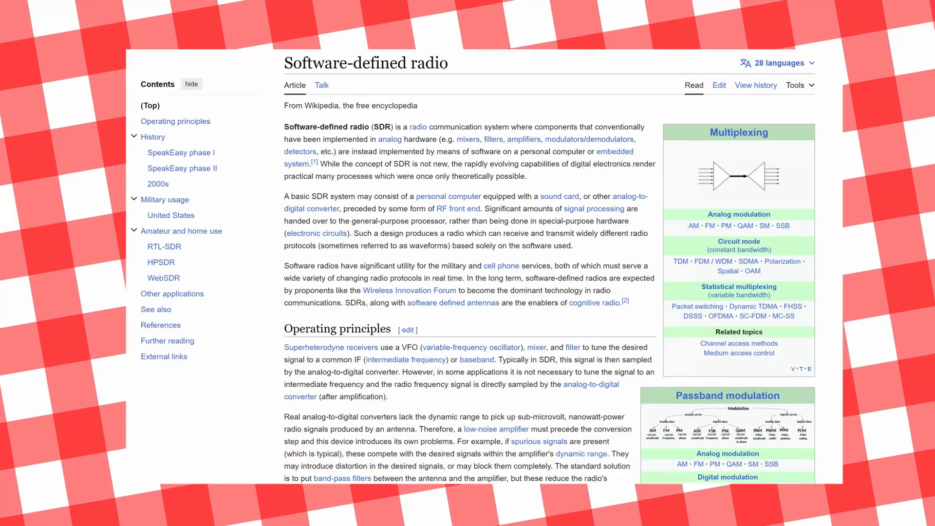
scroll("down", 3)
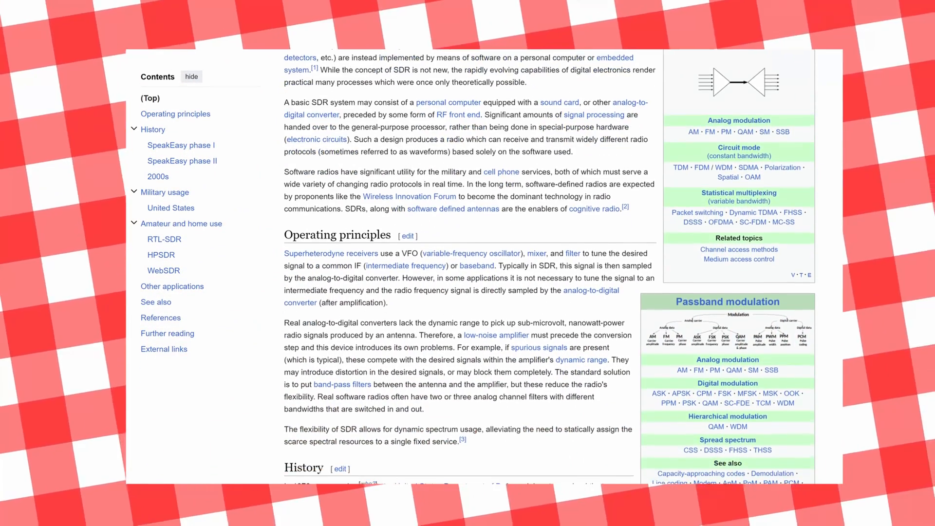
scroll("down", 3)
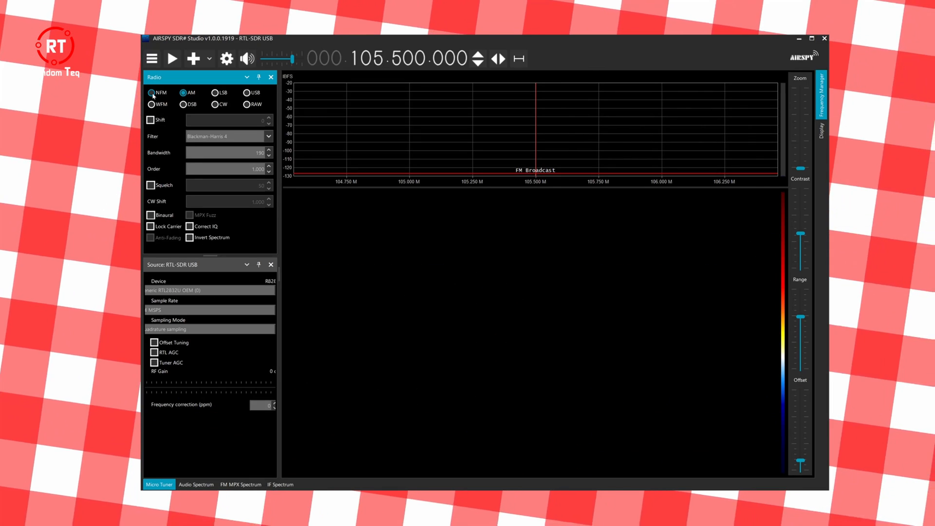
Step: Switch the demodulator to WFM for the 105.500.000 broadcast signal
left_click(152, 104)
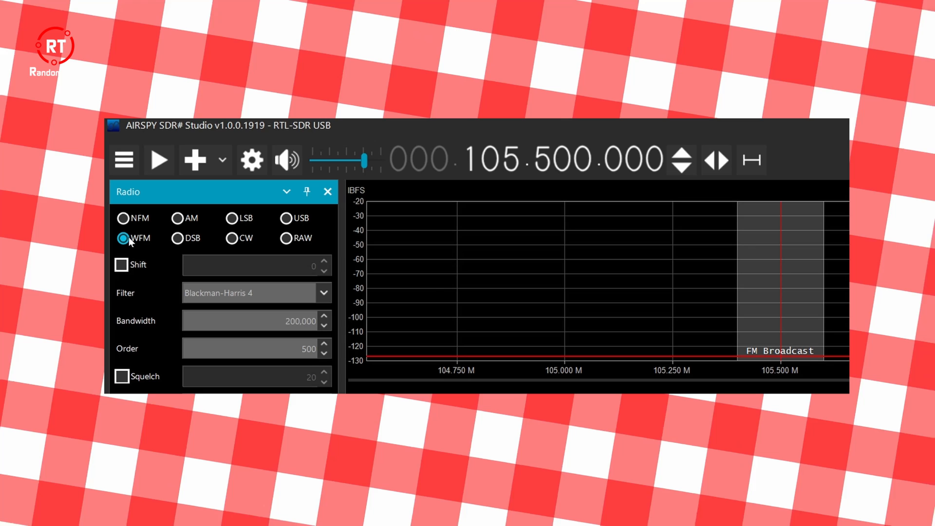
left_click(177, 218)
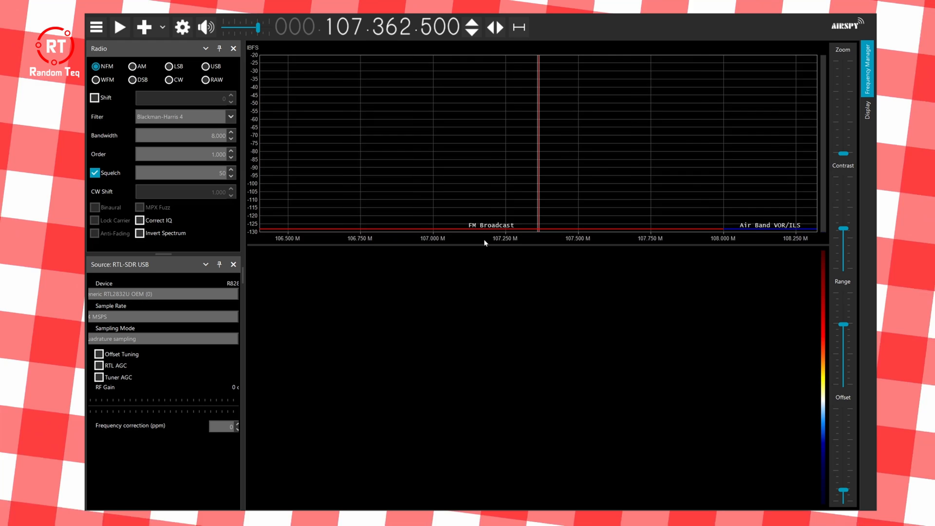
left_click(133, 66)
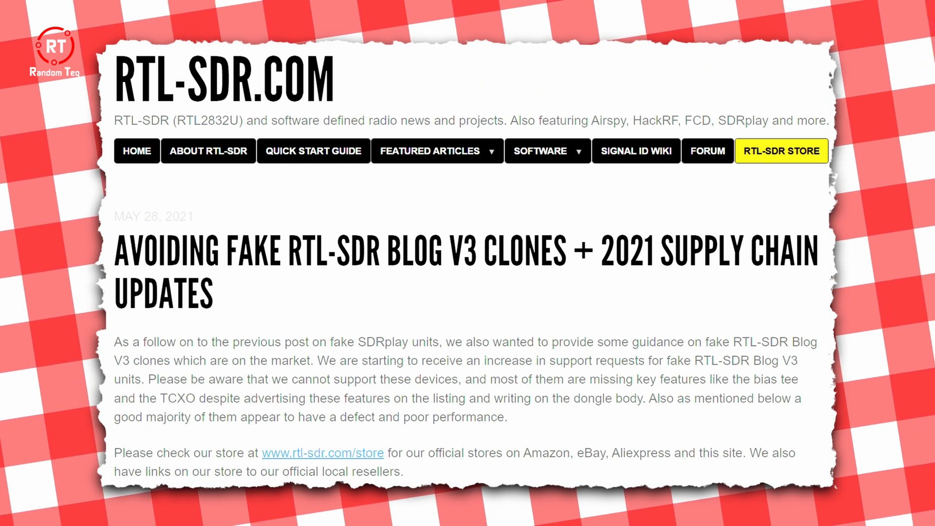
Step: Scroll the fake V3 clones article down to the clone versus original spectrum screenshots
scroll("down", 3)
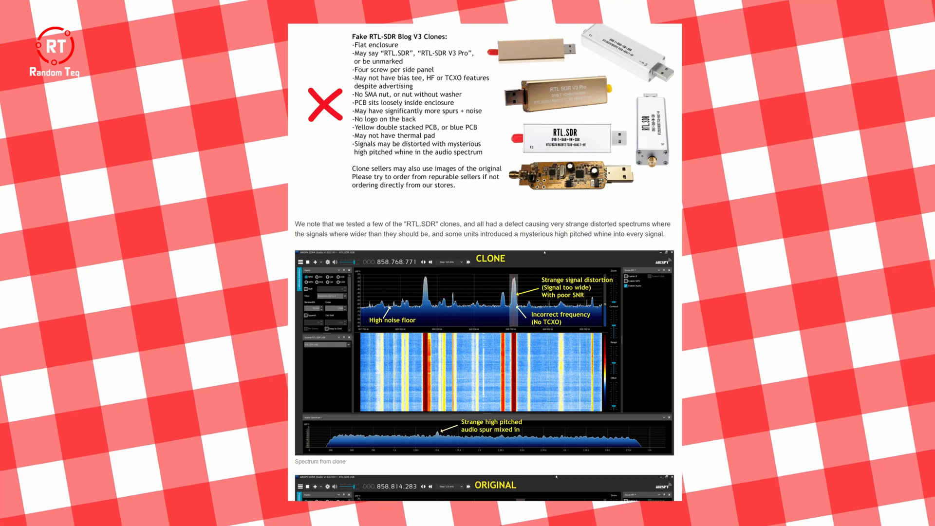
scroll("down", 3)
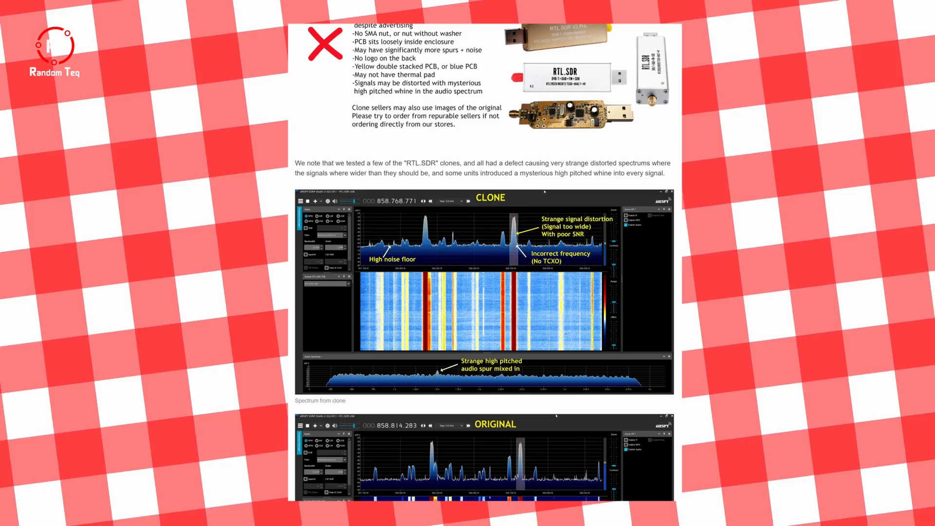
scroll("down", 3)
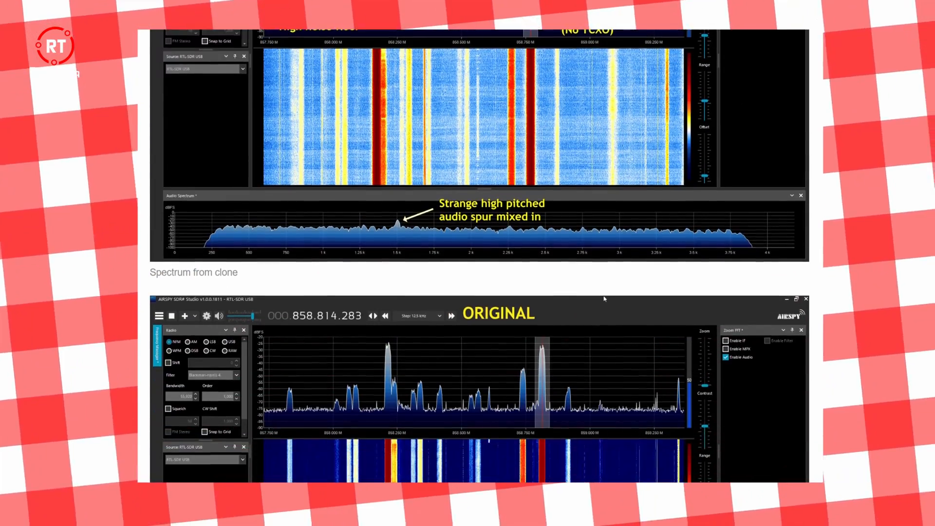
scroll("down", 3)
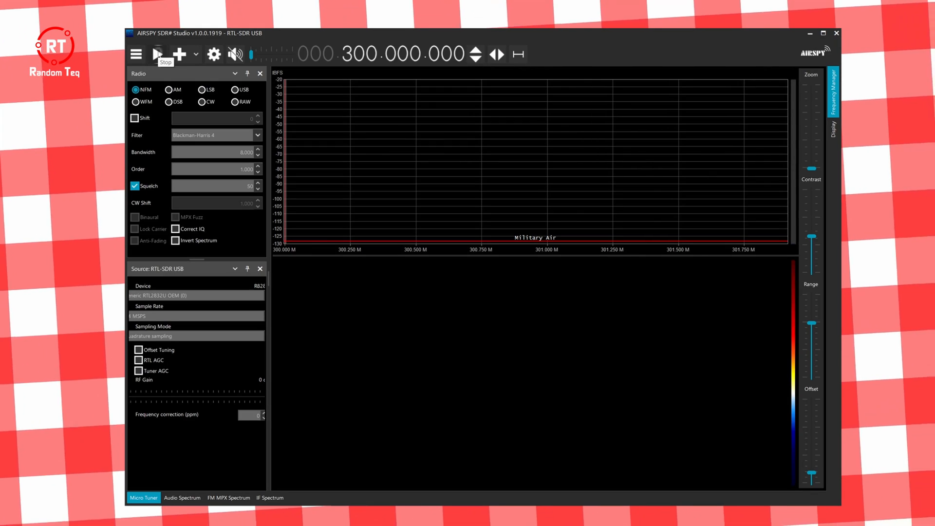
Step: Start the receiver and tune across the FM band to about 104.996.500 MHz
left_click(156, 54)
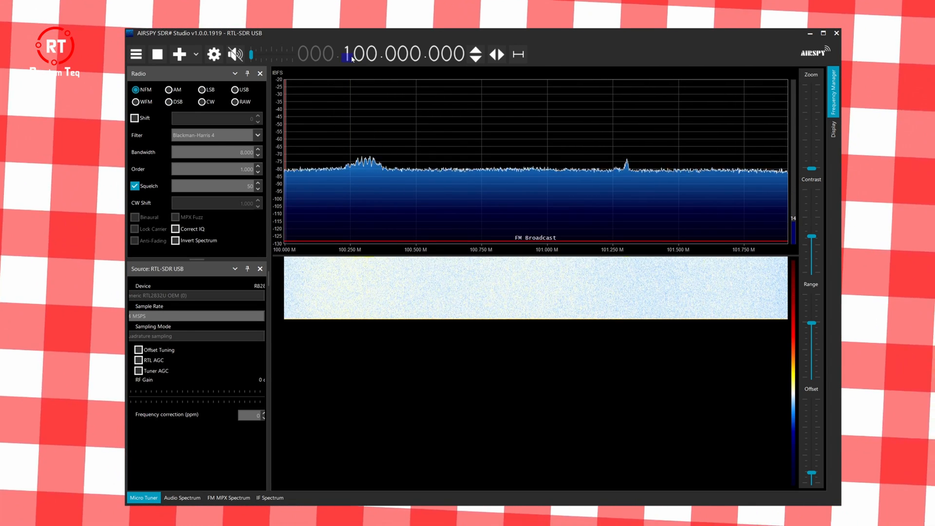
scroll("down", 3)
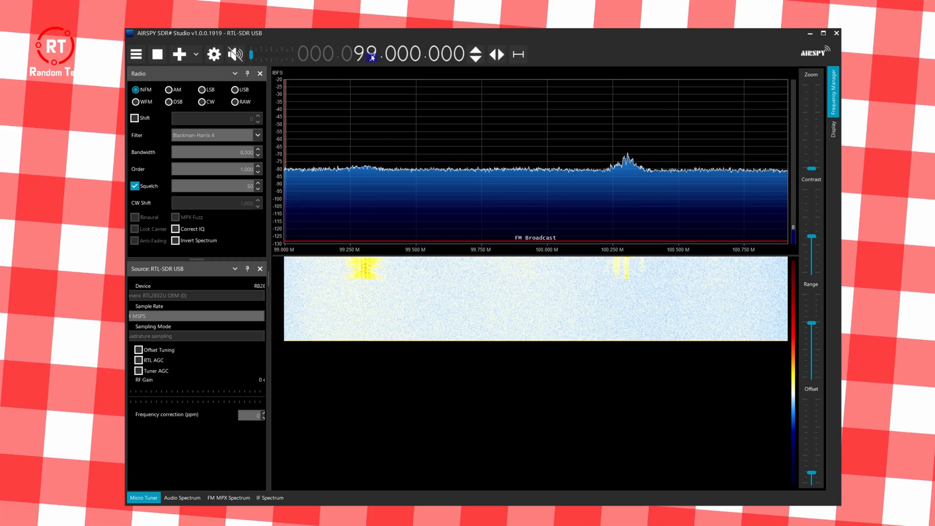
mouse_move(626, 184)
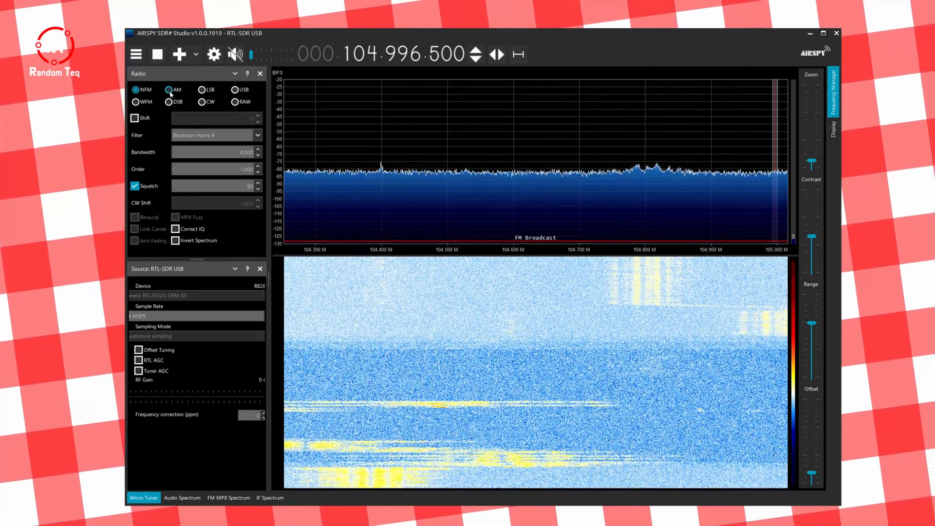
left_click(136, 102)
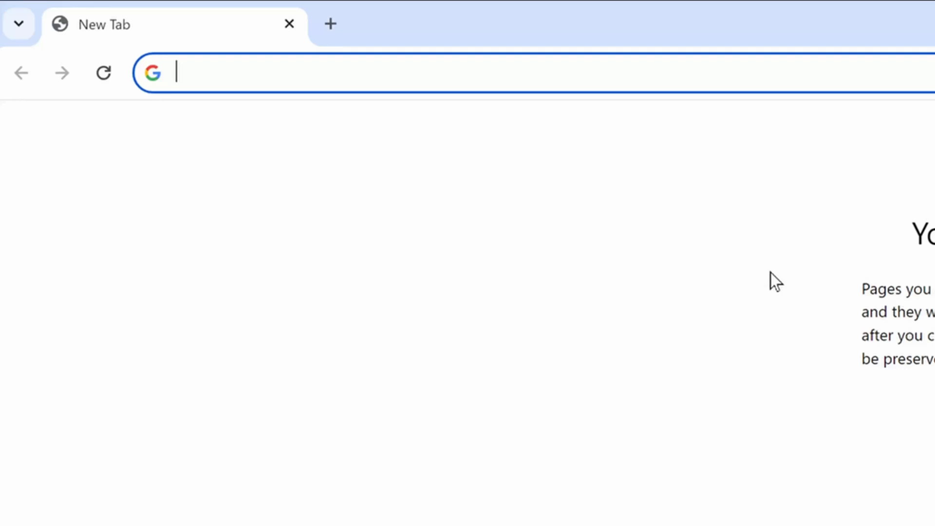
Step: Navigate the new tab to airspy.com/download
type("airspy")
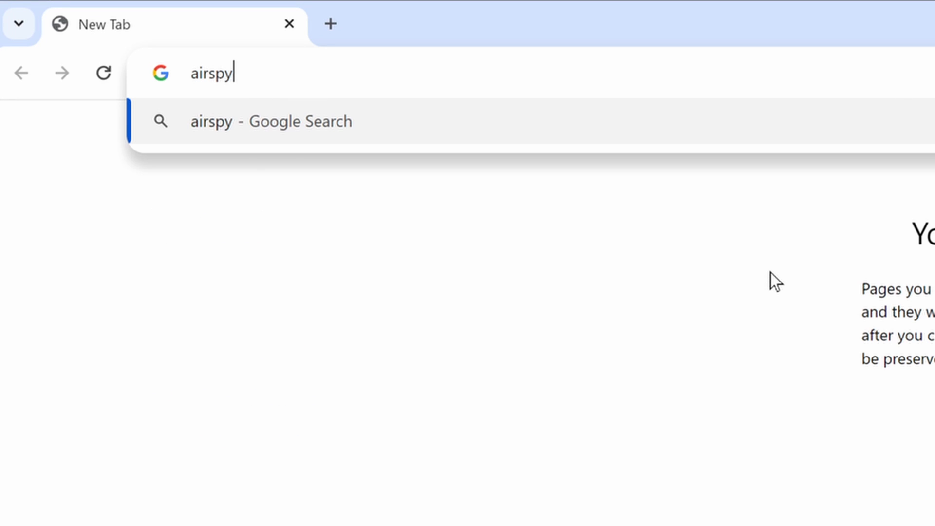
type(".com/")
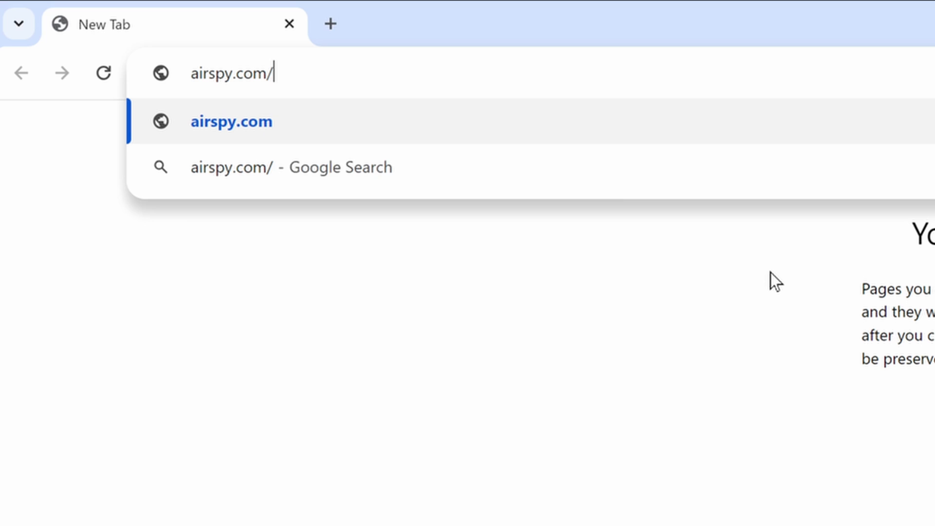
type("download/")
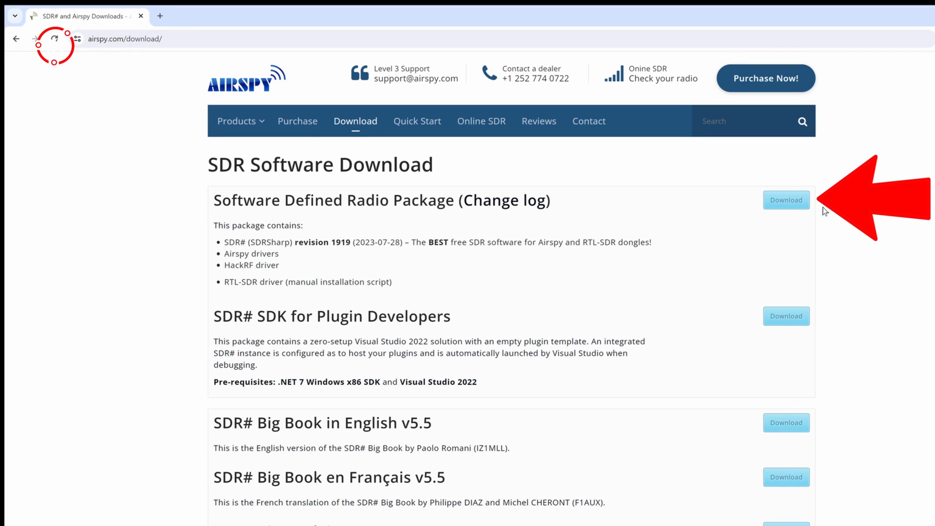
mouse_move(787, 200)
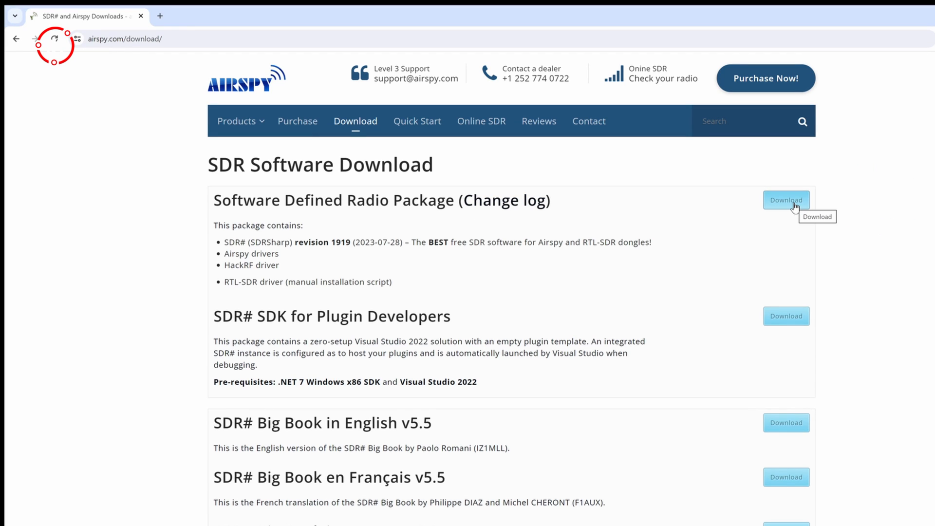
Step: Start downloading the Software Defined Radio Package (SDR#) zip
left_click(787, 199)
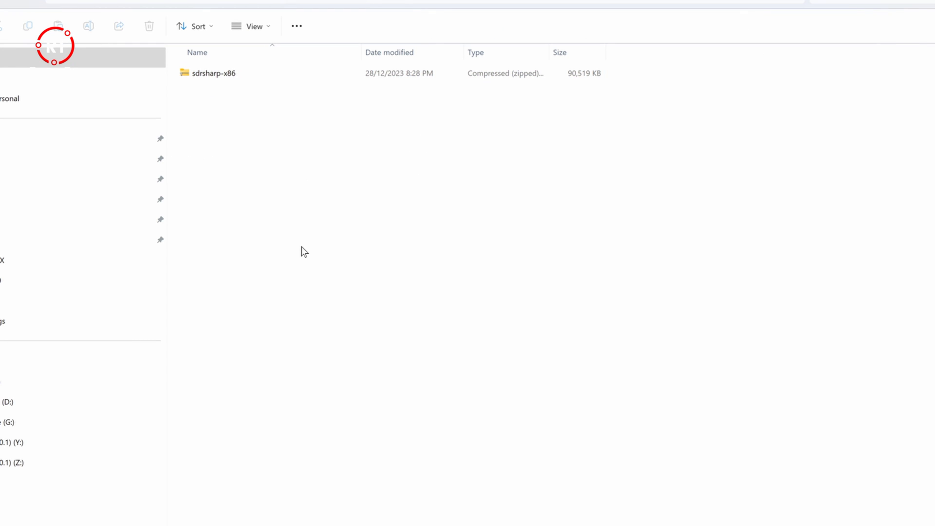
Step: Show the full context-menu actions for sdrsharp-x86.zip and extract it to a folder
left_click(212, 73)
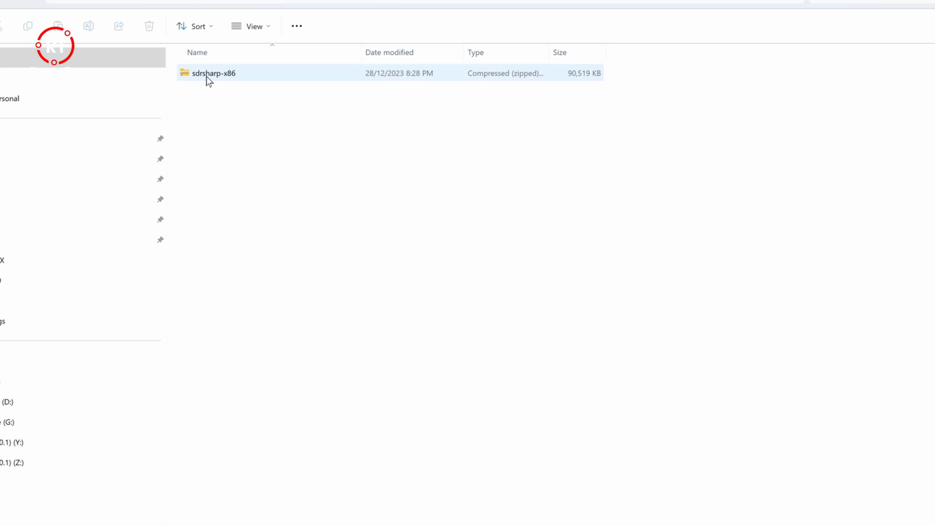
right_click(211, 73)
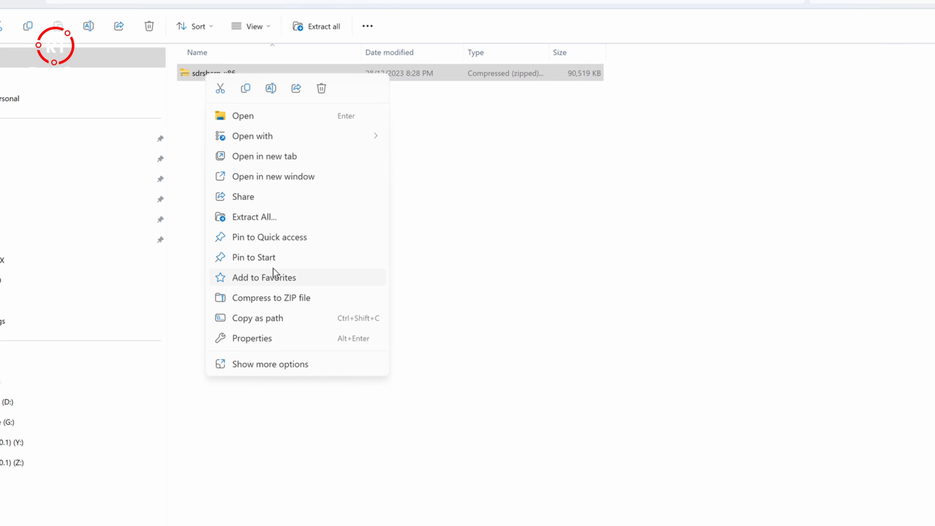
left_click(270, 363)
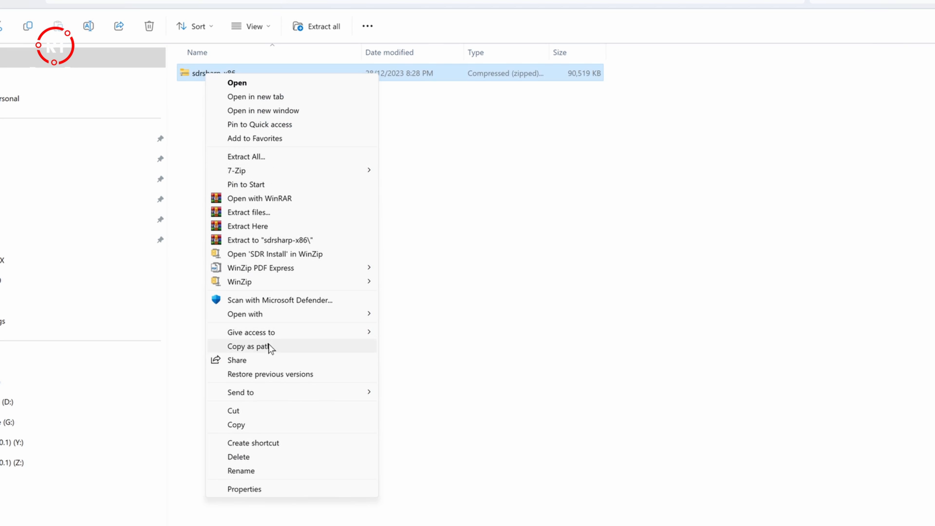
left_click(246, 226)
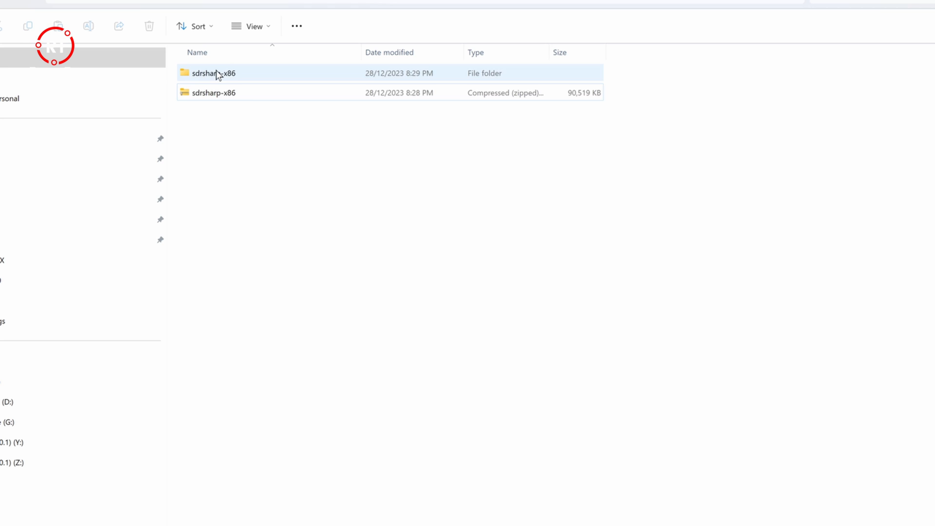
Step: Run install-rtlsdr from the sdrsharp-x86 folder, allowing it past the SmartScreen warning
double_click(212, 73)
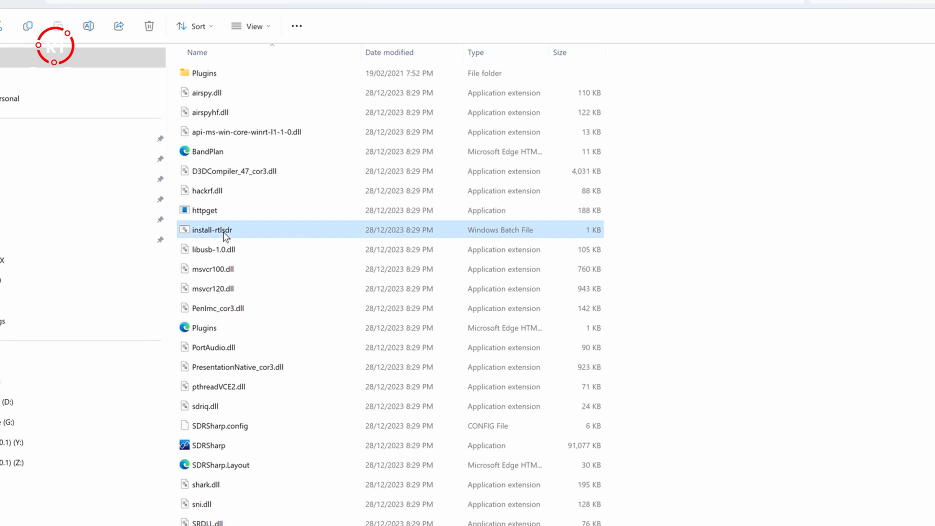
double_click(211, 230)
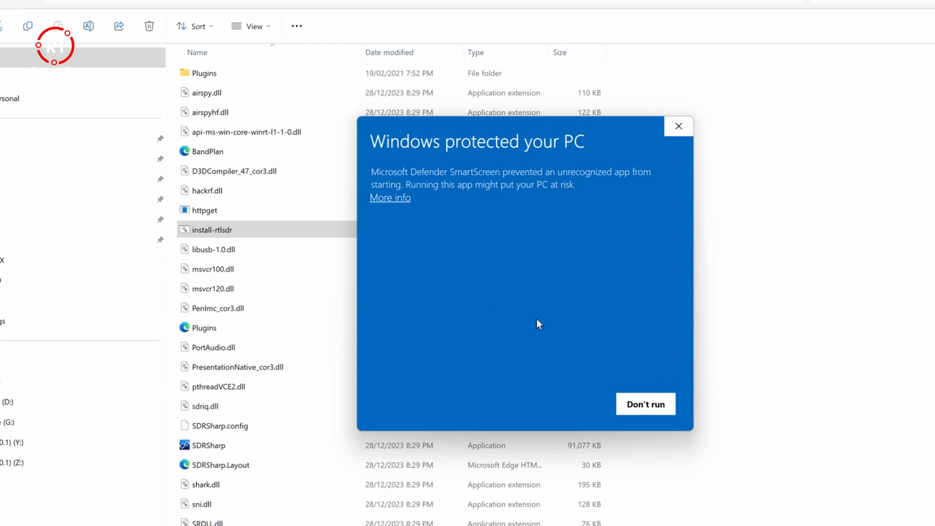
mouse_move(452, 279)
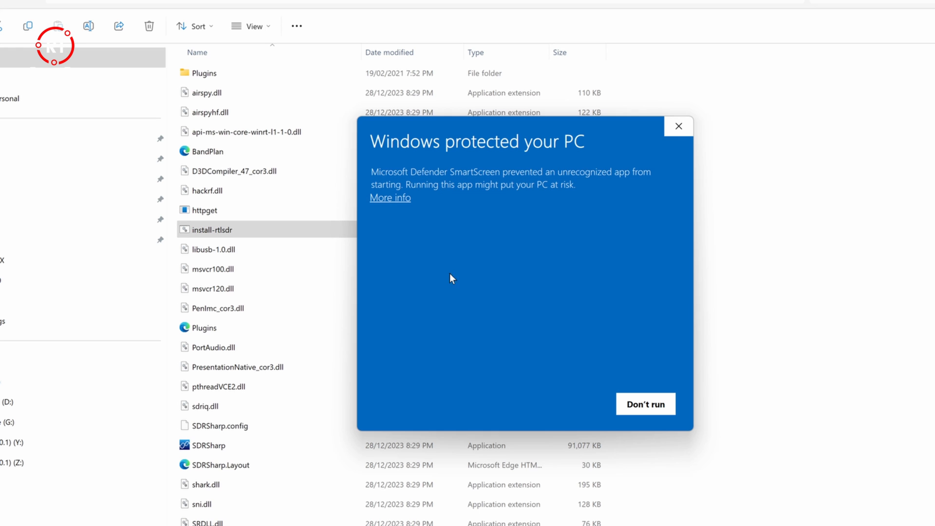
left_click(390, 197)
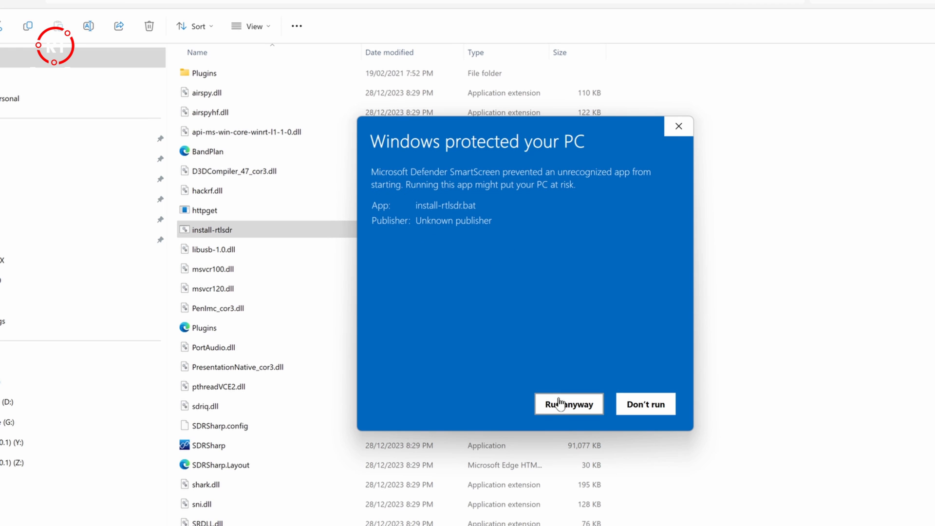
left_click(569, 403)
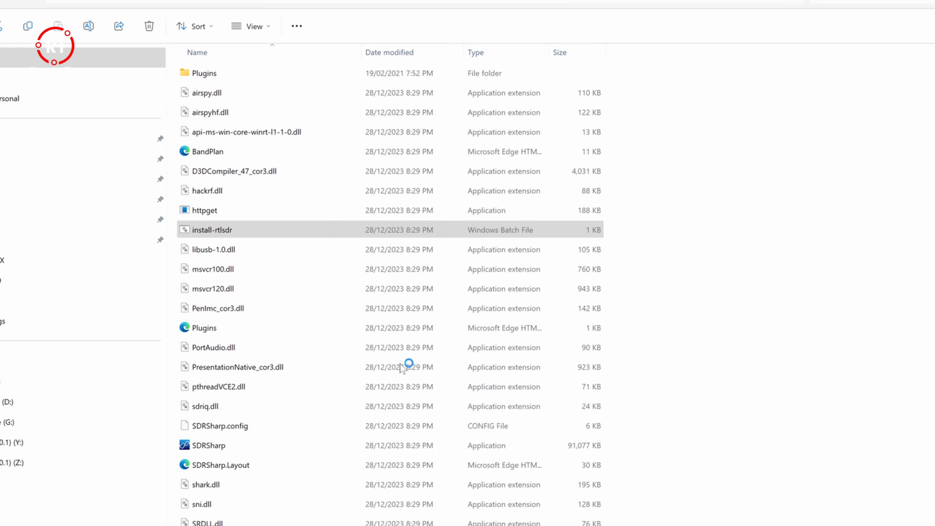
double_click(210, 230)
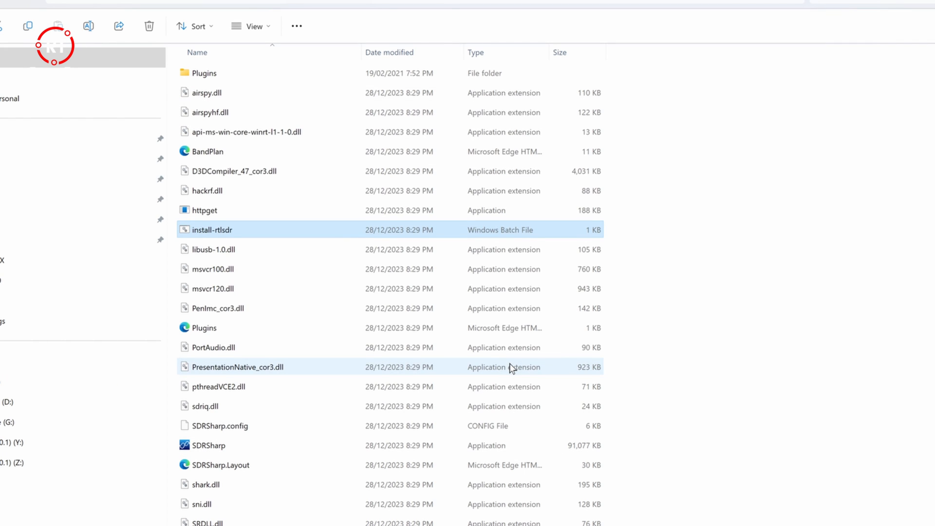
mouse_move(743, 368)
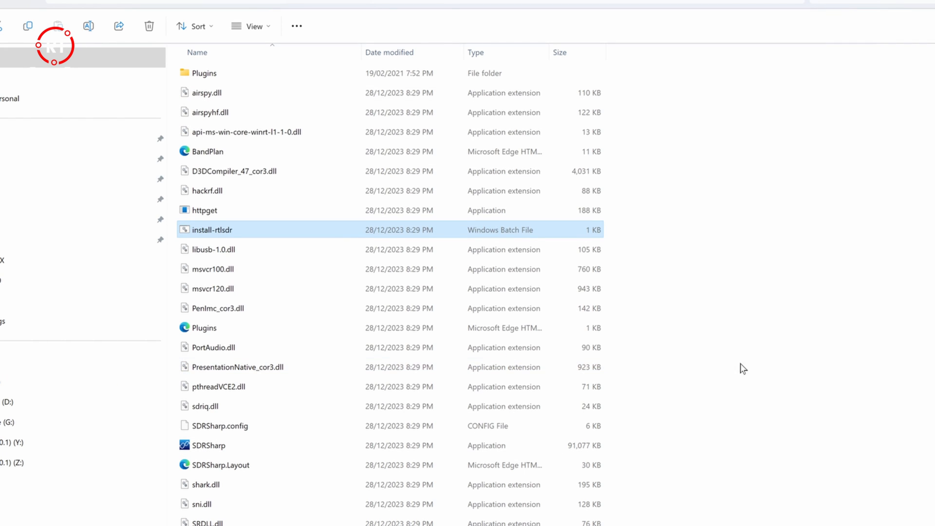
Step: Launch Zadig from the sdrsharp-x86 folder
scroll("down", 3)
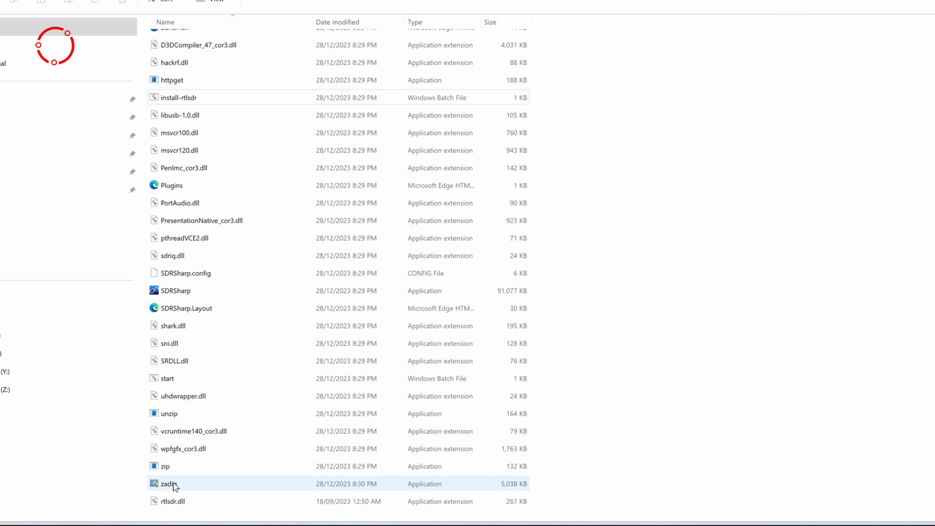
left_click(173, 484)
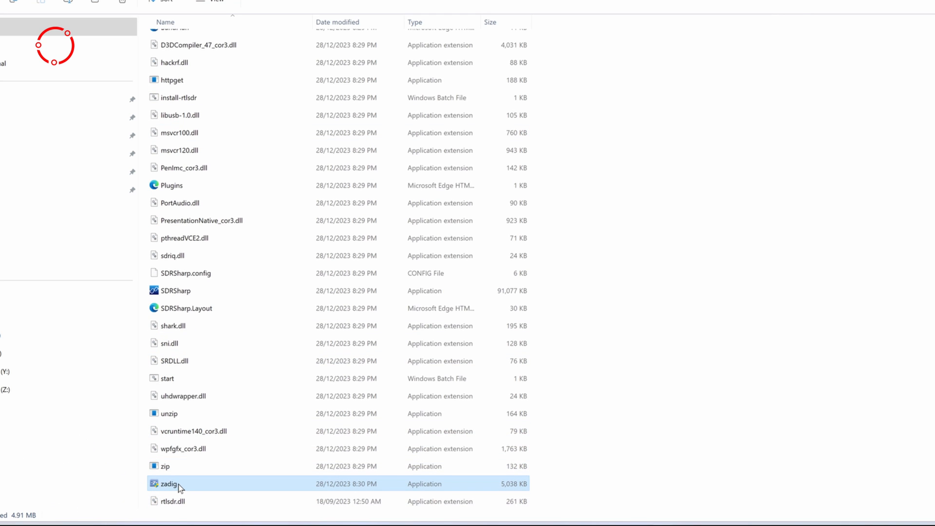
mouse_move(177, 484)
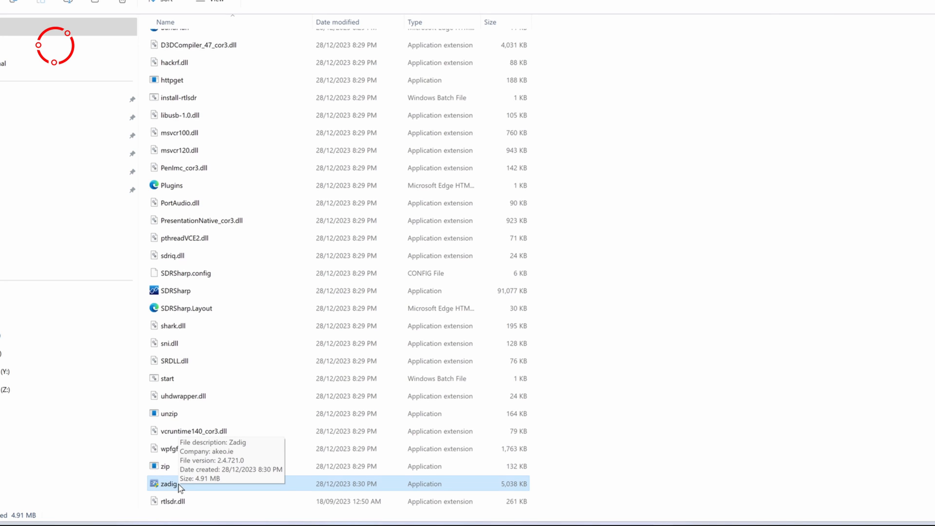
double_click(167, 483)
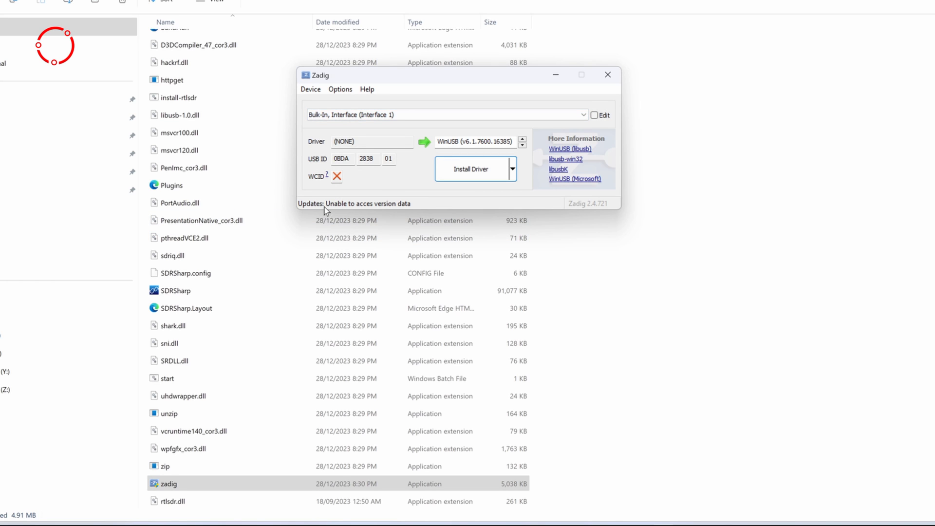
mouse_move(371, 114)
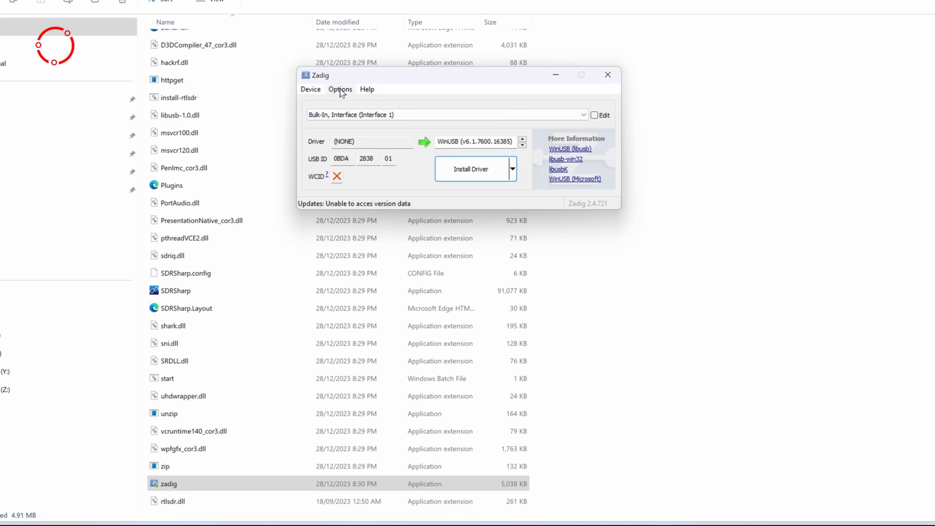
Step: Enable List All Devices and choose Bulk-In, Interface (Interface 0) for the WinUSB driver
left_click(341, 89)
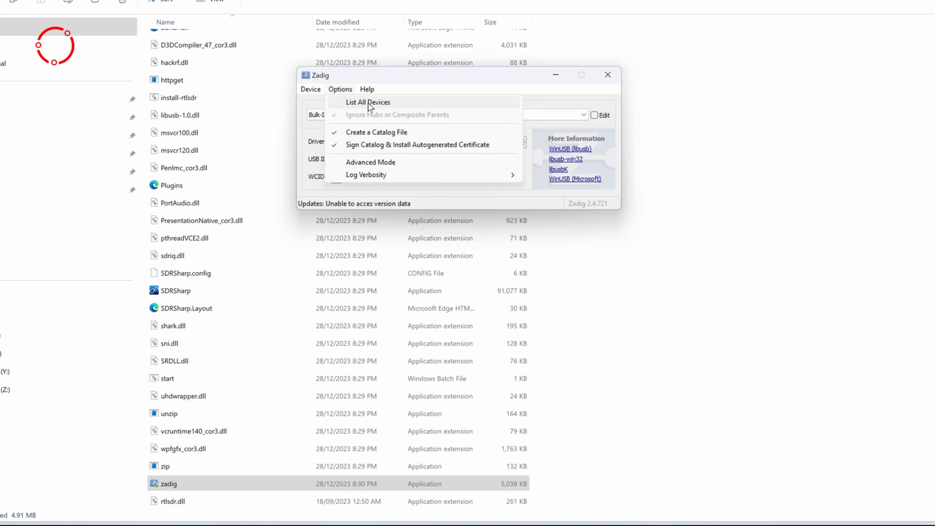
left_click(368, 102)
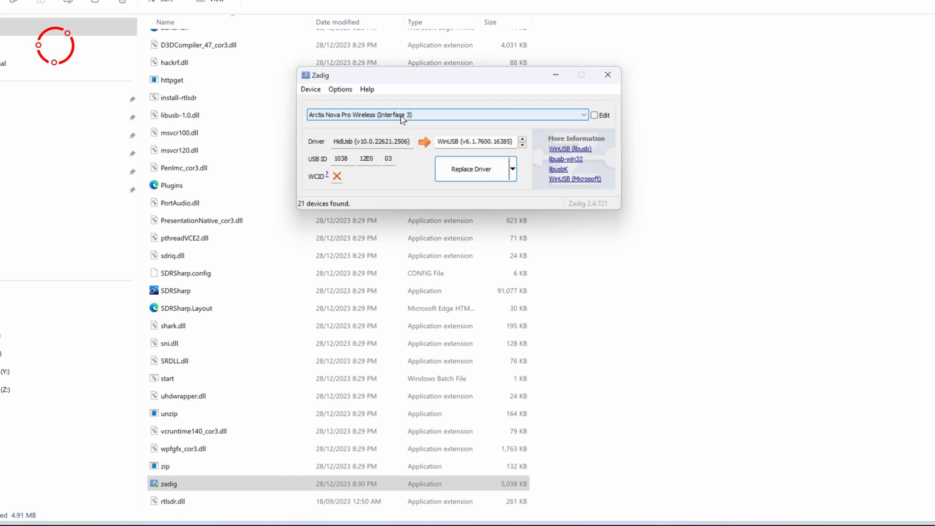
left_click(584, 115)
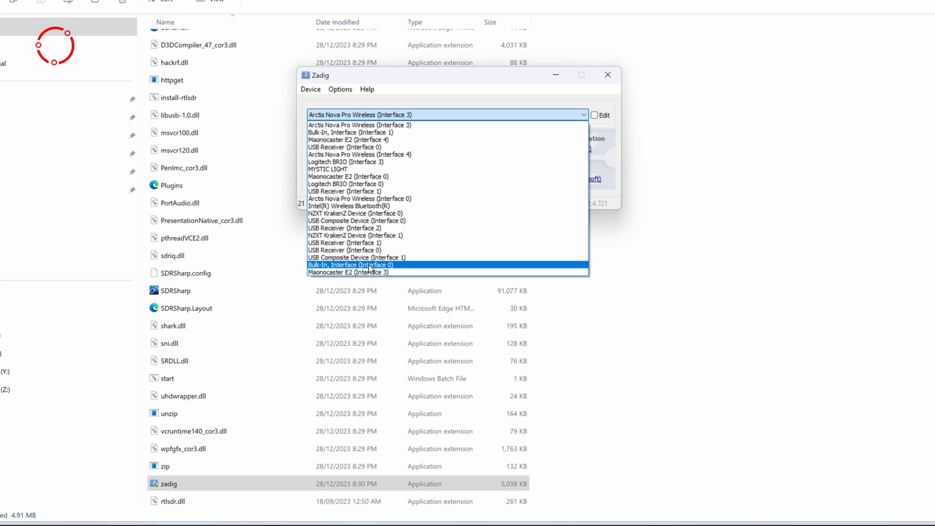
mouse_move(395, 270)
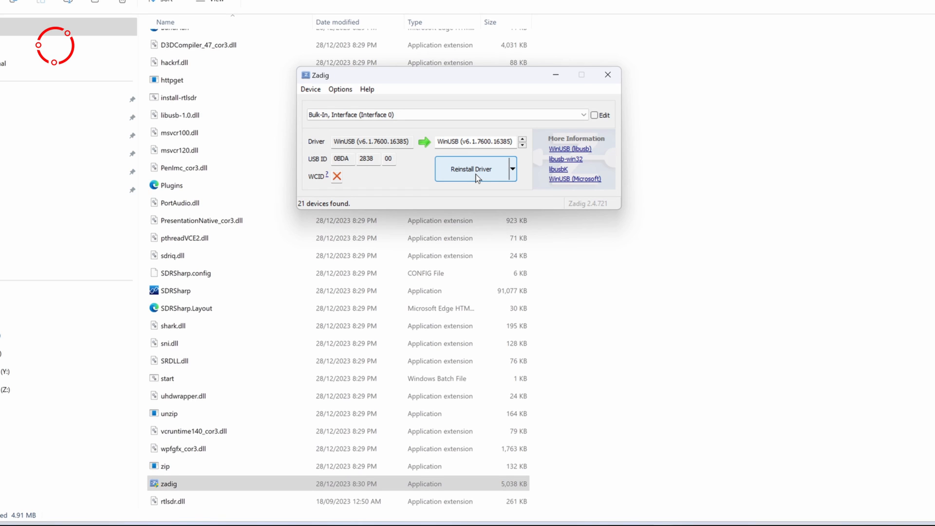
mouse_move(484, 172)
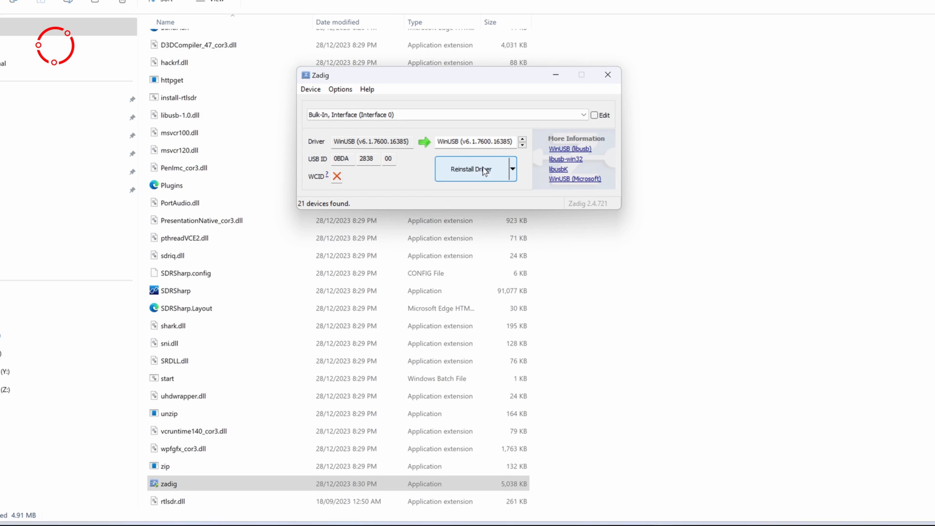
Step: Install the WinUSB driver on the Bulk-In device and dismiss the success message
left_click(471, 169)
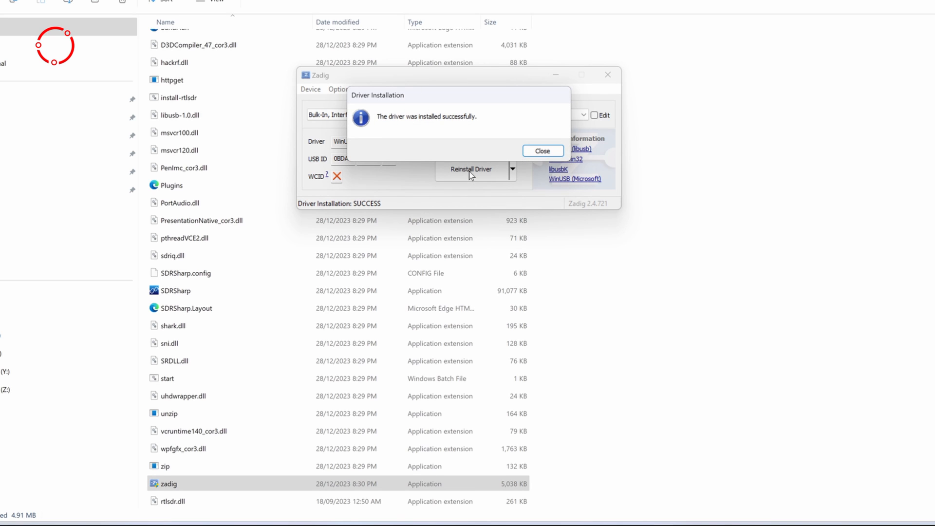
mouse_move(536, 142)
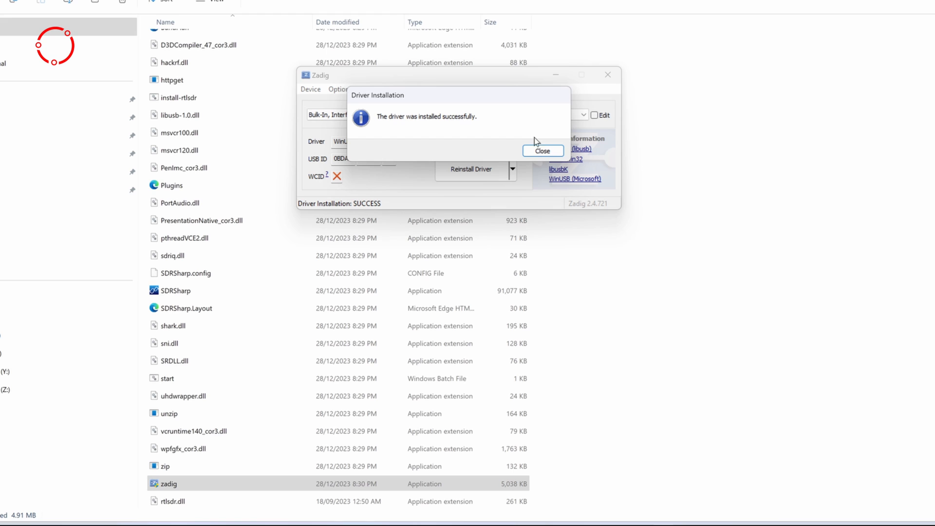
left_click(542, 150)
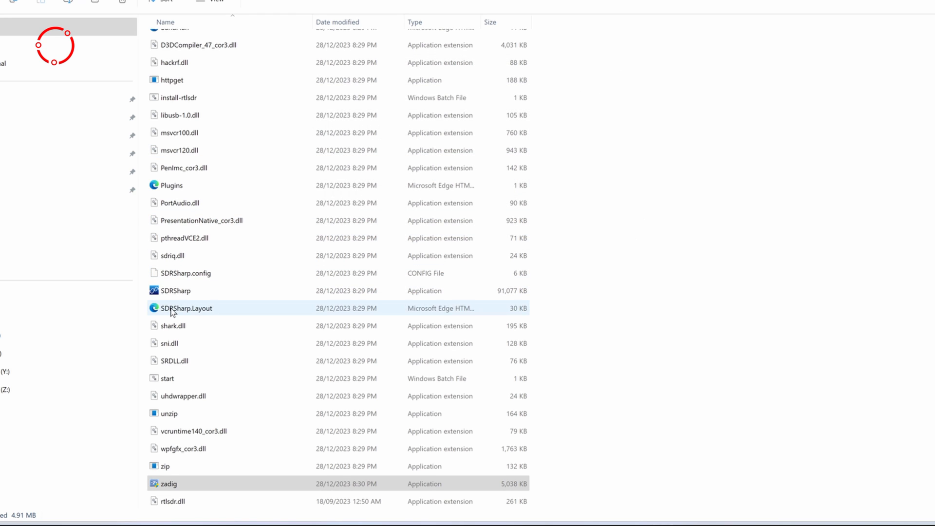
Step: Launch SDRSharp from the sdrsharp-x86 folder so SDR# Studio opens at 103.000.000 MHz
left_click(180, 290)
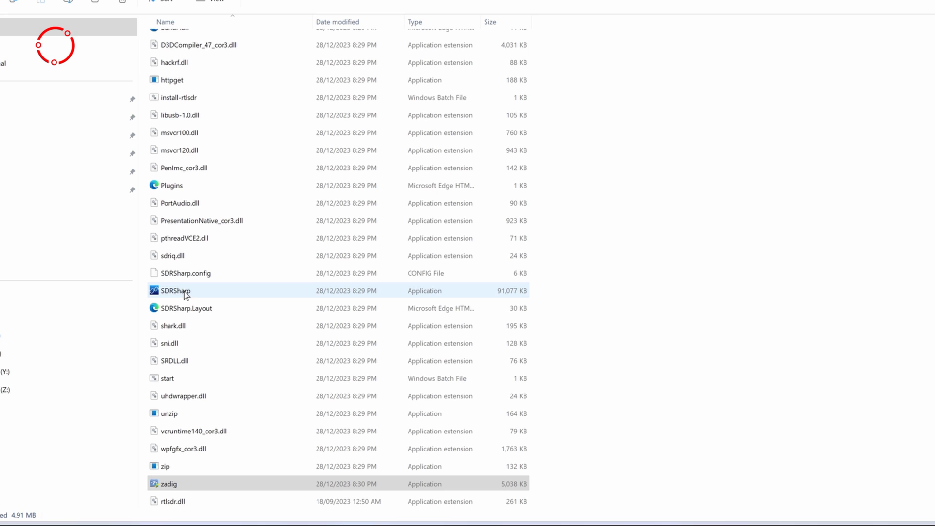
left_click(177, 291)
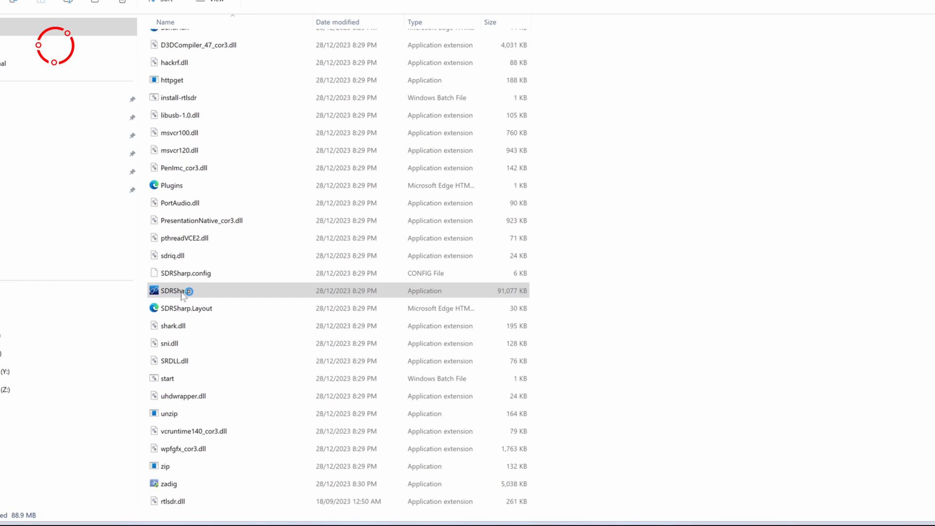
double_click(175, 291)
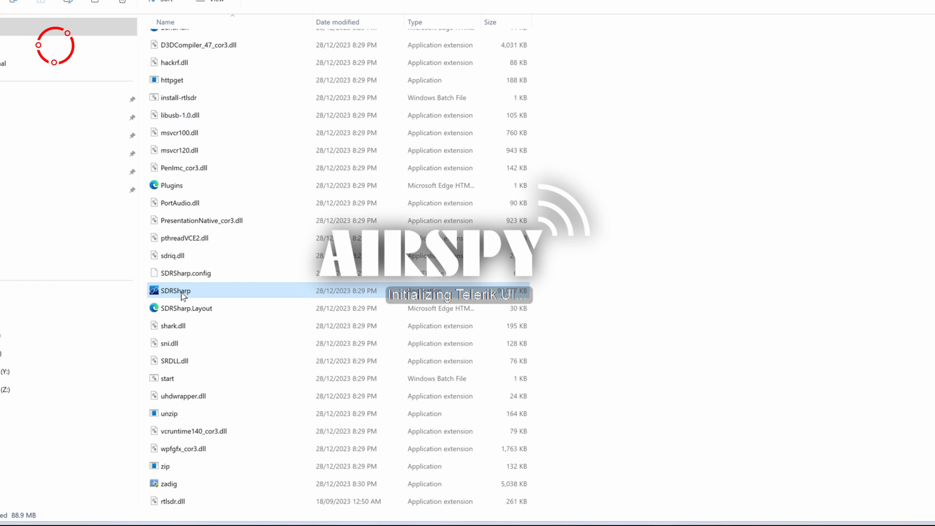
double_click(175, 291)
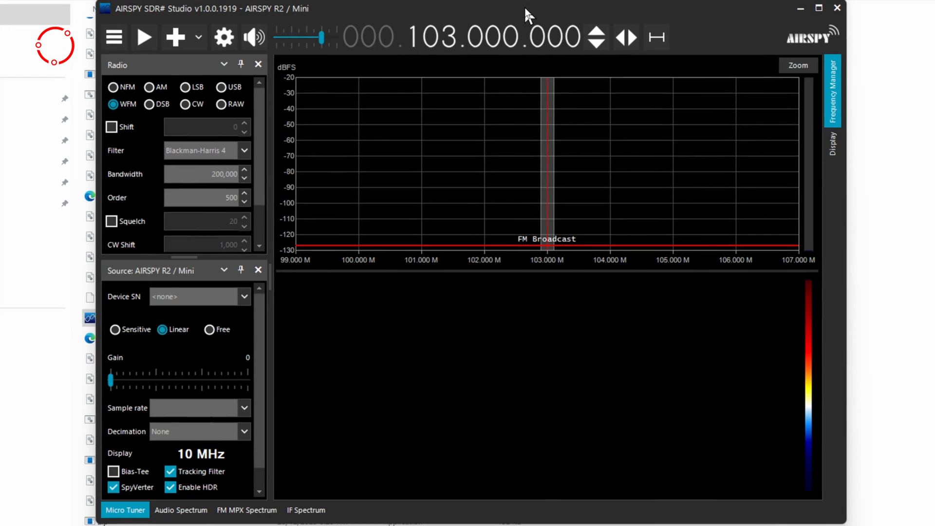
mouse_move(182, 104)
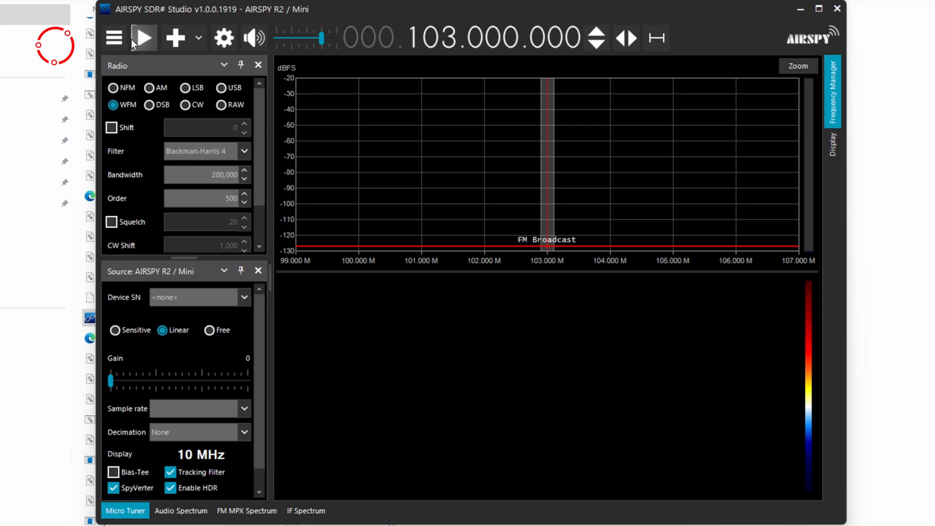
Step: Select RTL-SDR USB as the source, receive spectrum around 105.5 MHz, then stop
left_click(113, 38)
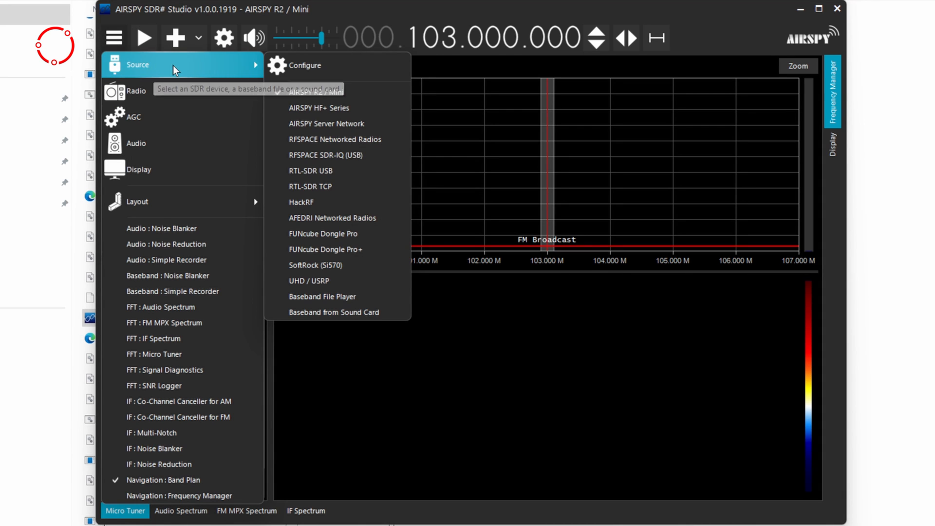
mouse_move(339, 170)
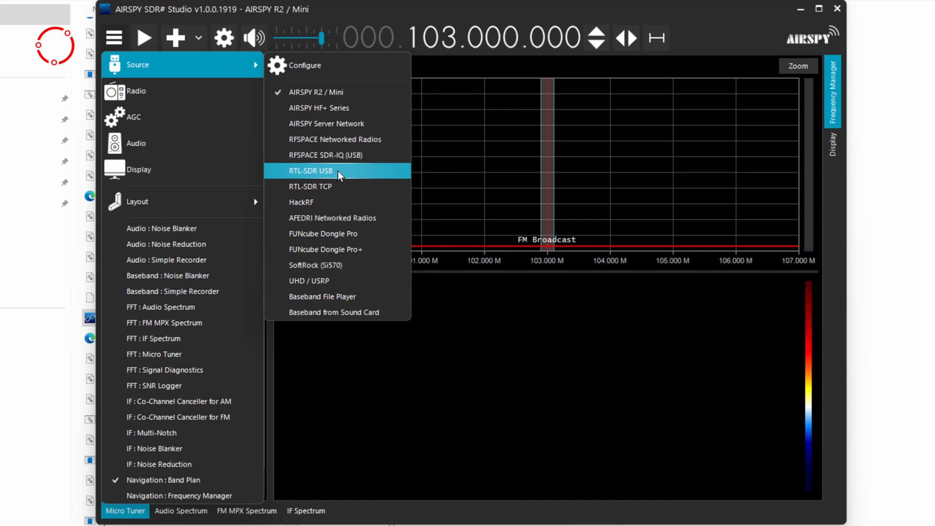
left_click(311, 171)
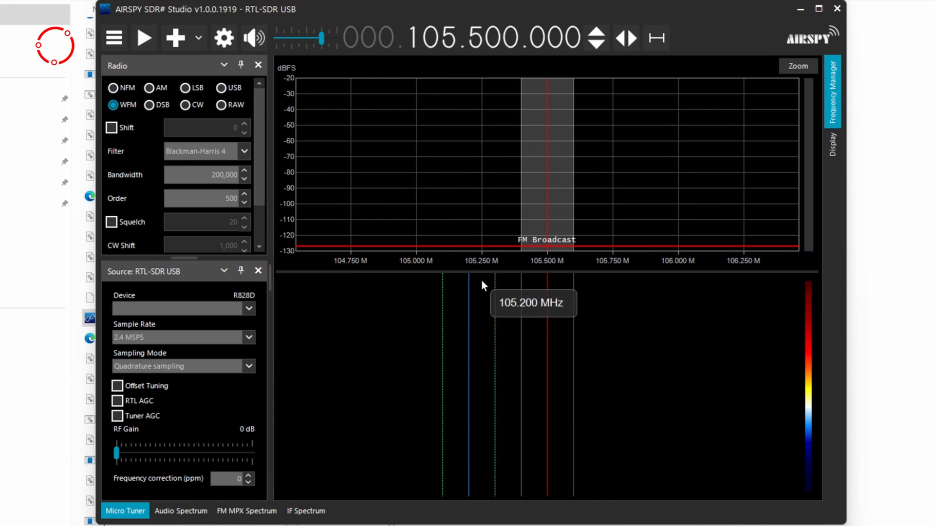
mouse_move(144, 38)
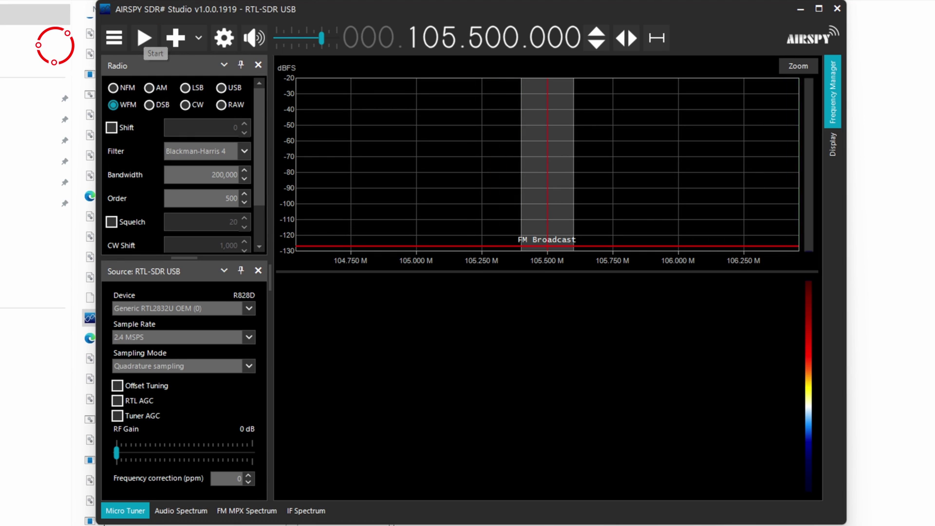
left_click(144, 38)
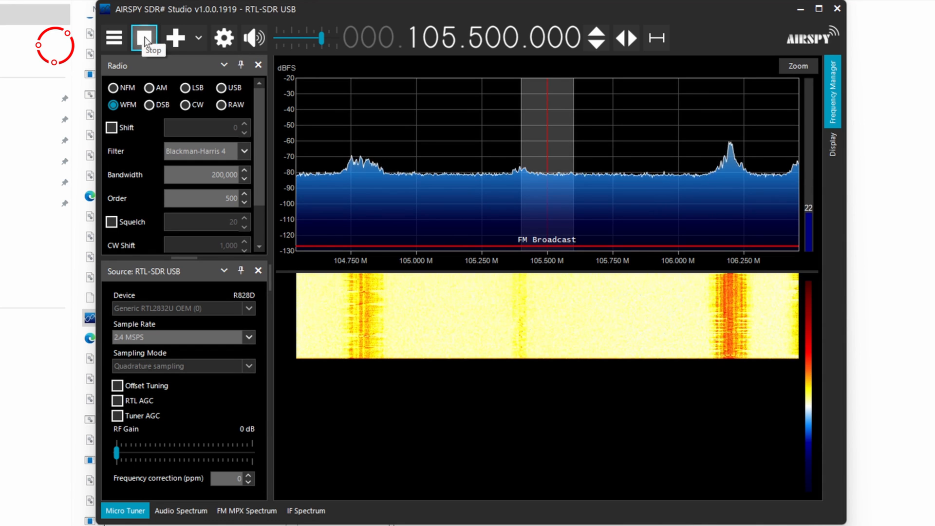
left_click(144, 38)
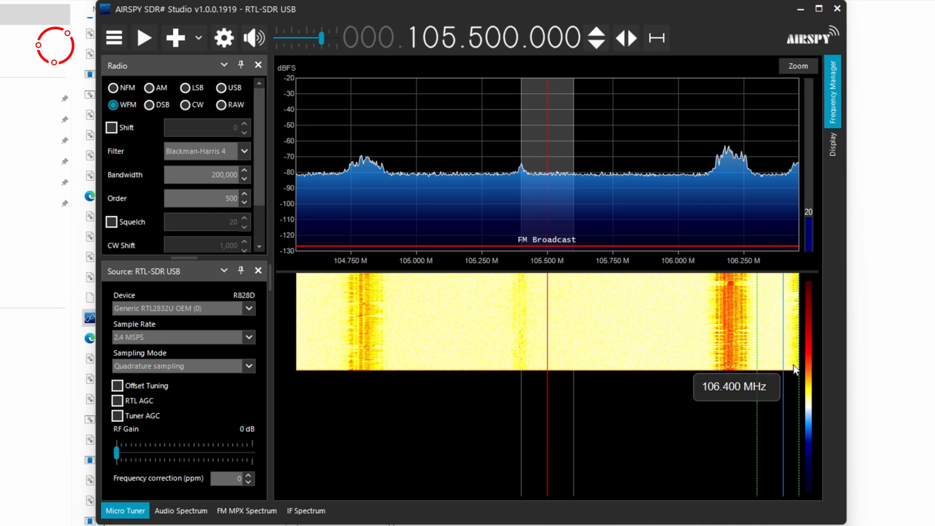
mouse_move(364, 312)
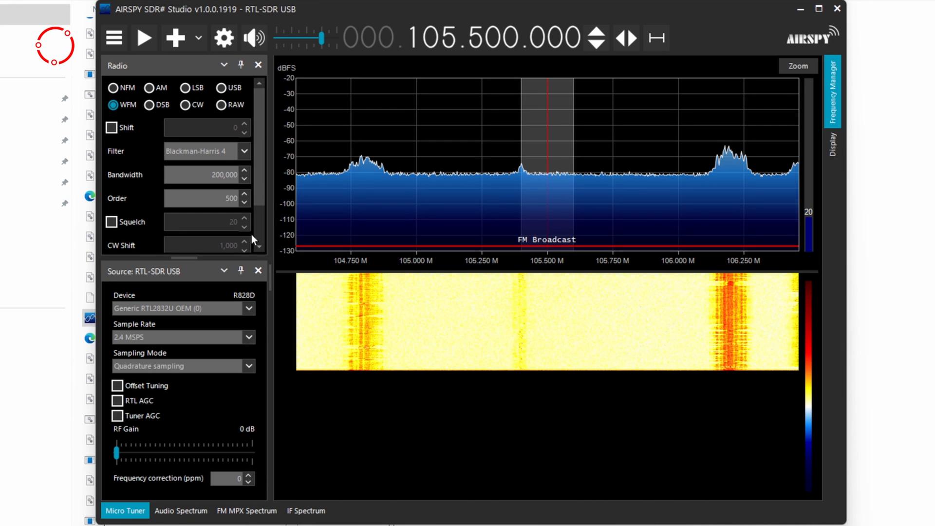
Step: Reveal the Zoom, Contrast, Range and Offset sliders beside the spectrum
left_click(113, 38)
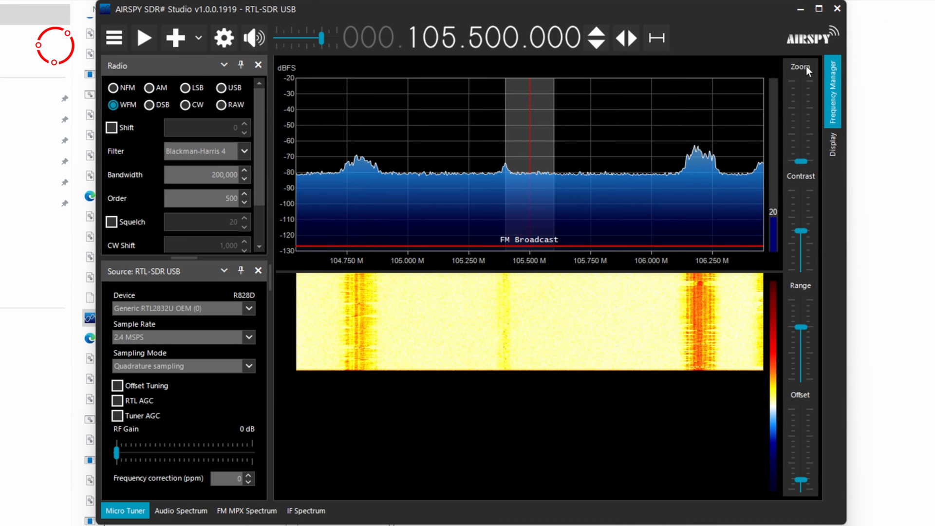
mouse_move(804, 298)
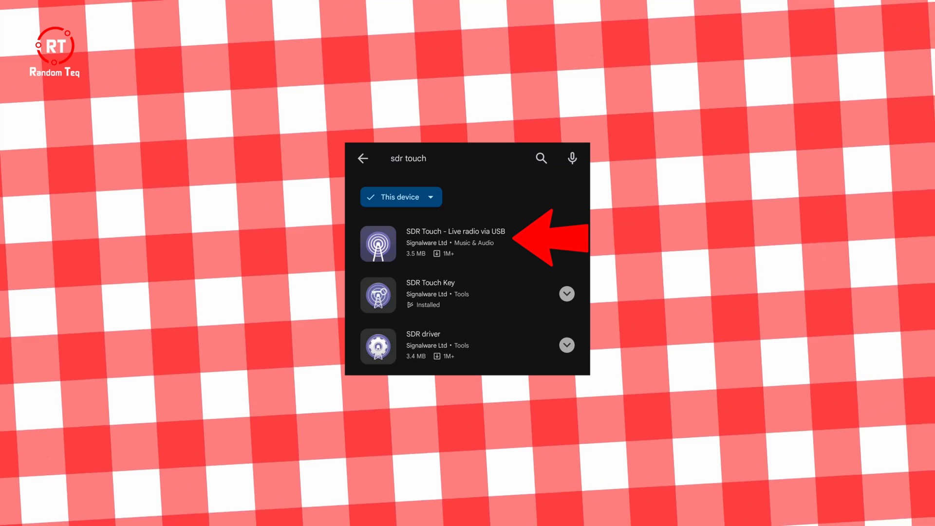
Step: Install SDR Touch from Google Play and launch it to its Terms and Conditions screen
left_click(455, 242)
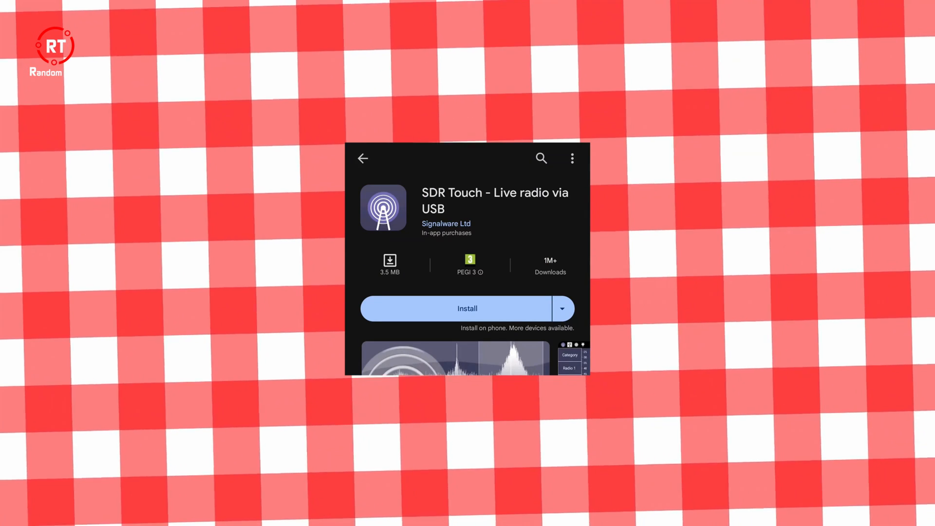
left_click(468, 309)
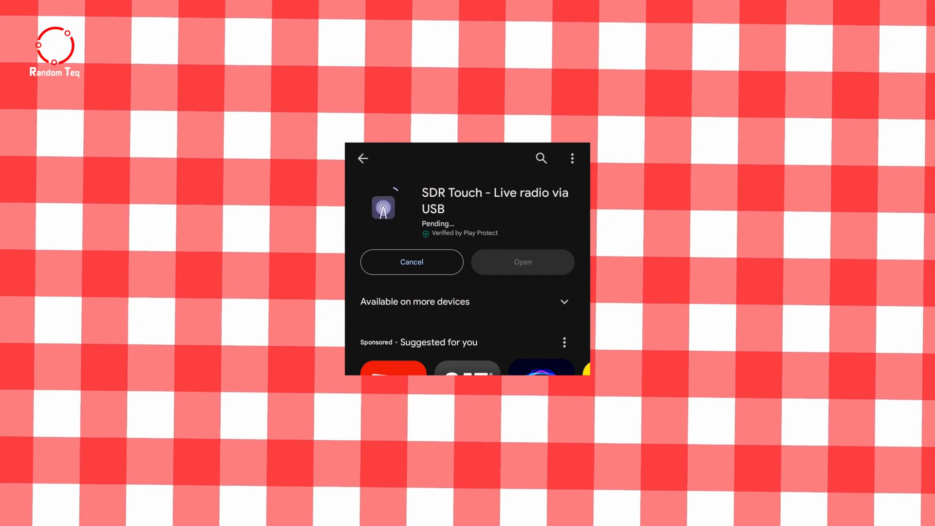
left_click(522, 262)
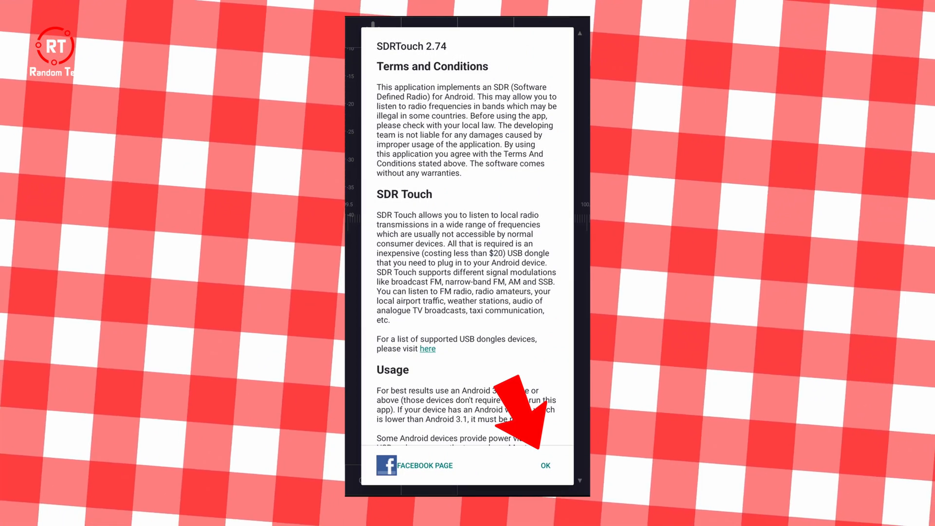
Step: Accept the terms, power on the receiver, and follow the missing-driver prompt to Google Play
left_click(544, 465)
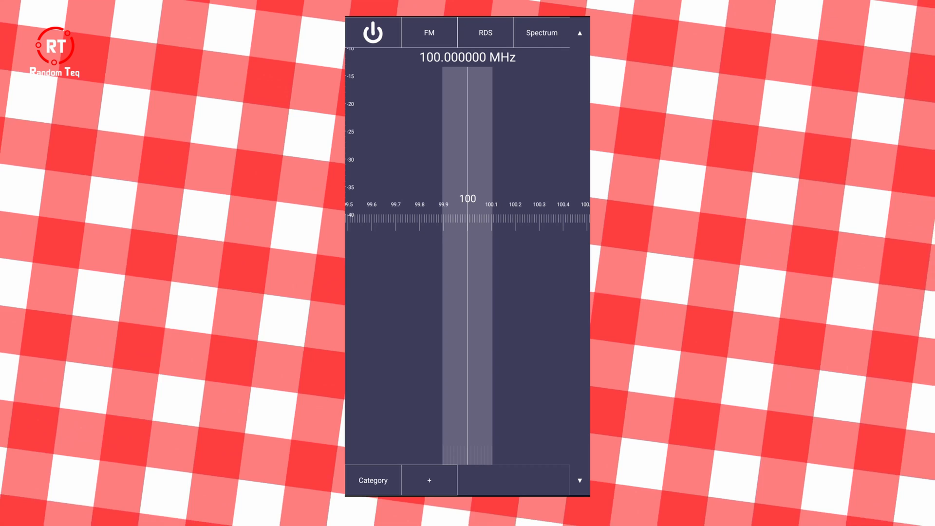
left_click(372, 32)
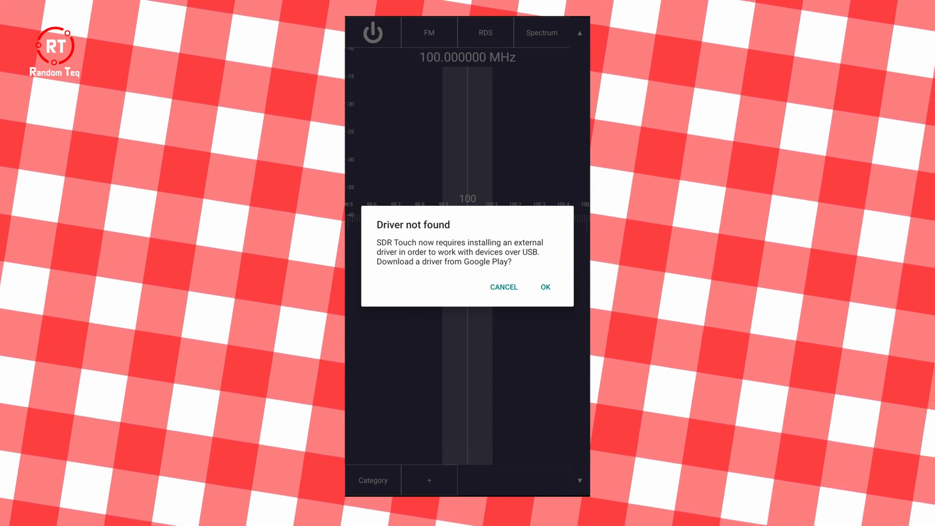
left_click(544, 286)
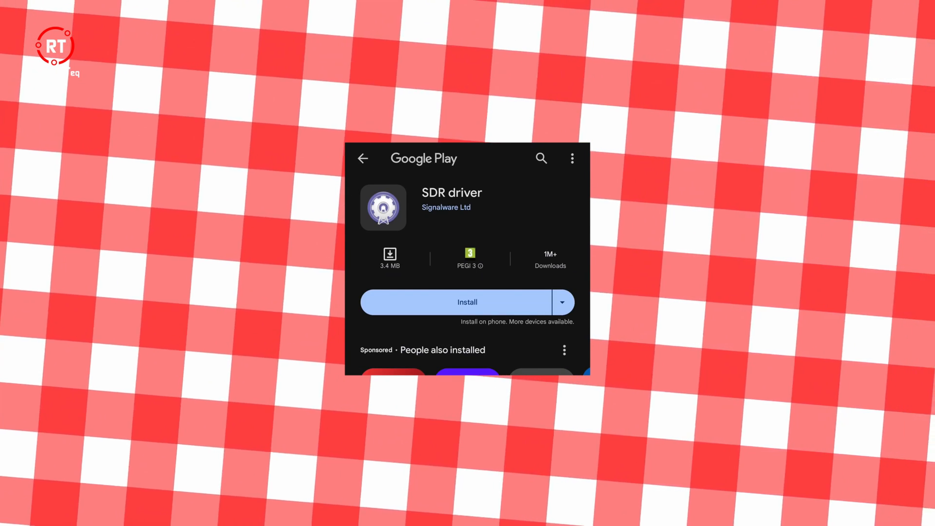
Step: Install the SDR driver, dismiss the LIBUSB_ERROR_BUSY message, and let it handle the Blog V4 dongle
left_click(456, 302)
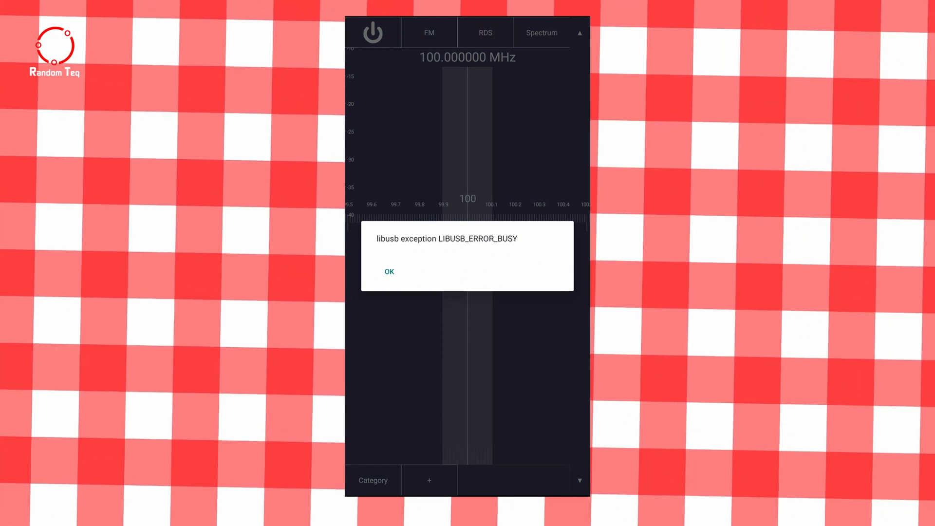
left_click(389, 272)
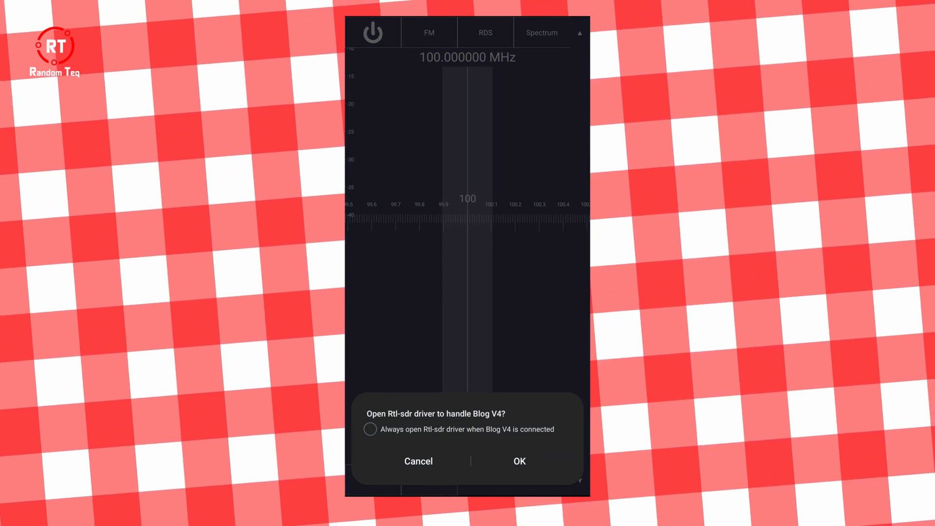
left_click(518, 461)
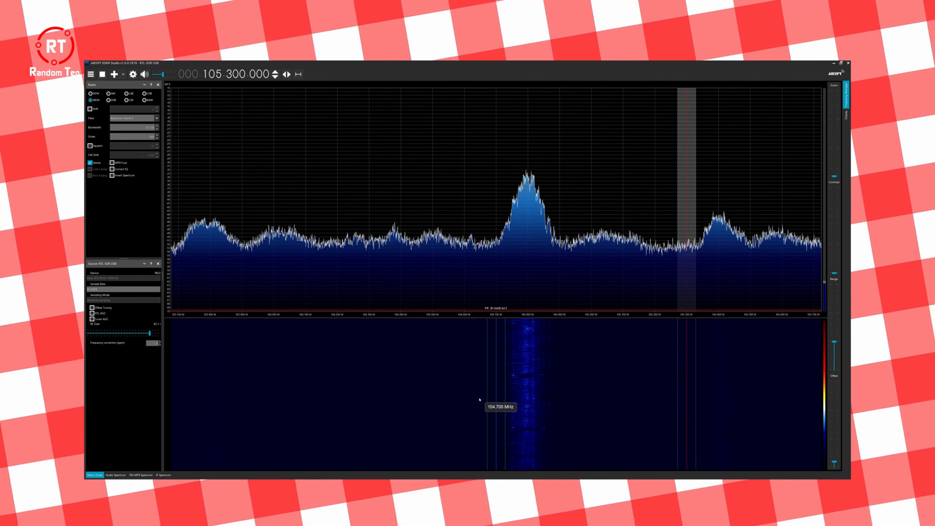
Step: Tune onto the strong FM station at 104.800.000 MHz with the filter covering its peak
left_click(525, 225)
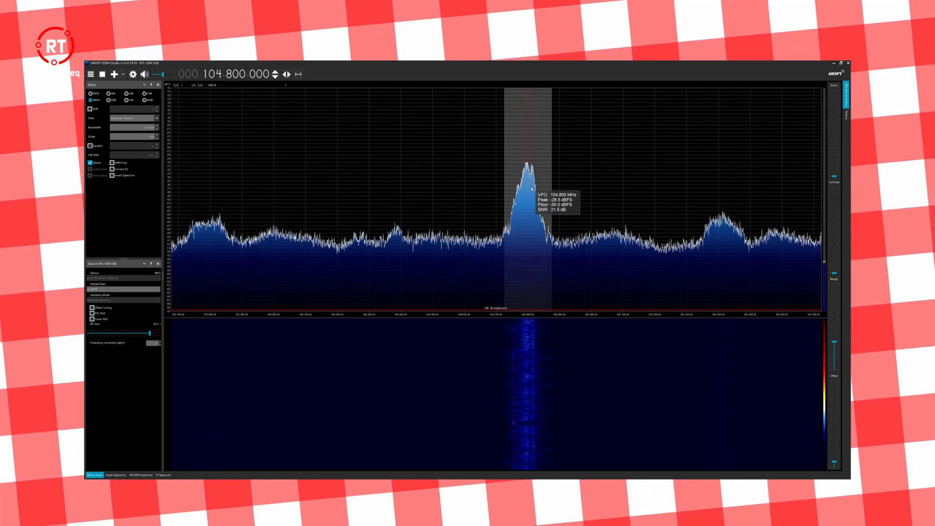
mouse_move(422, 387)
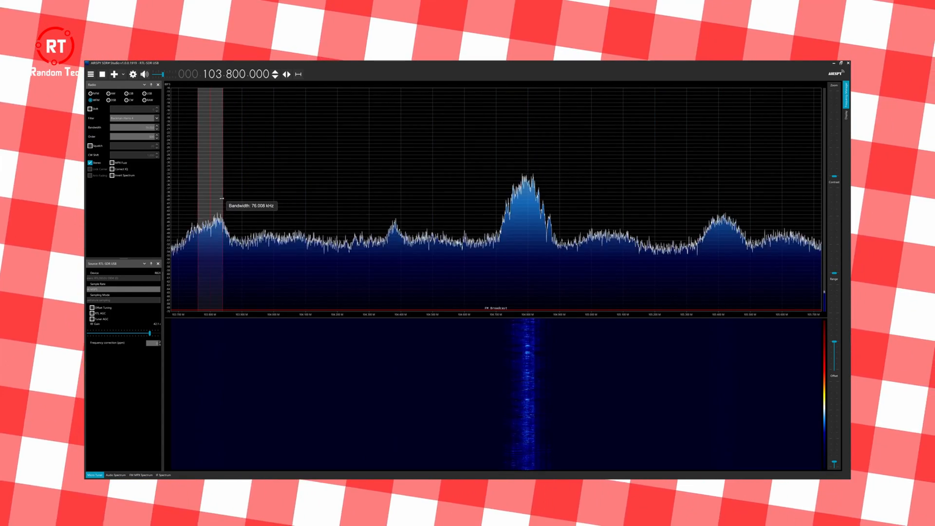
mouse_move(352, 200)
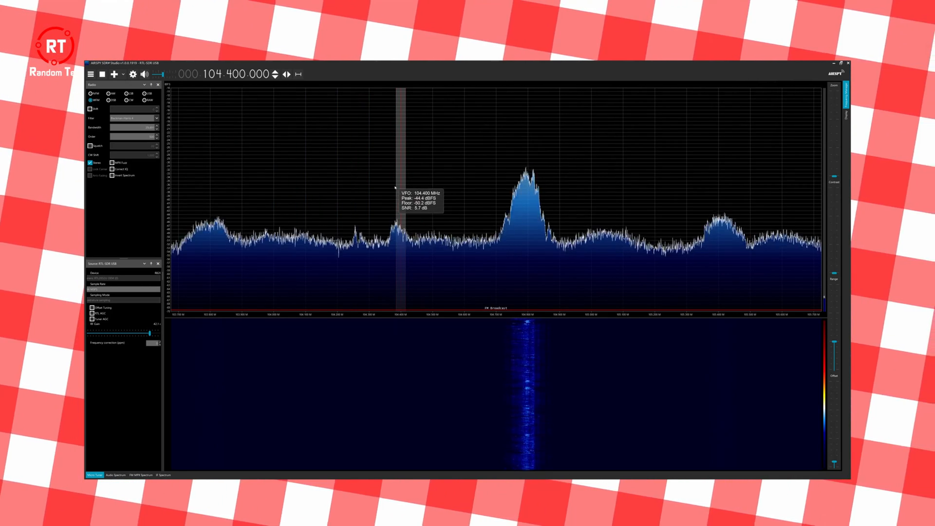
left_click(531, 173)
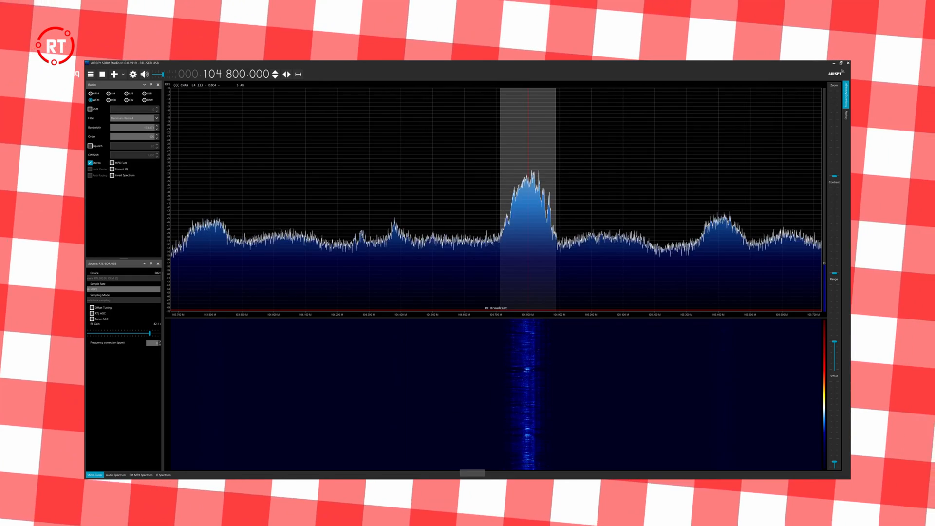
mouse_move(610, 407)
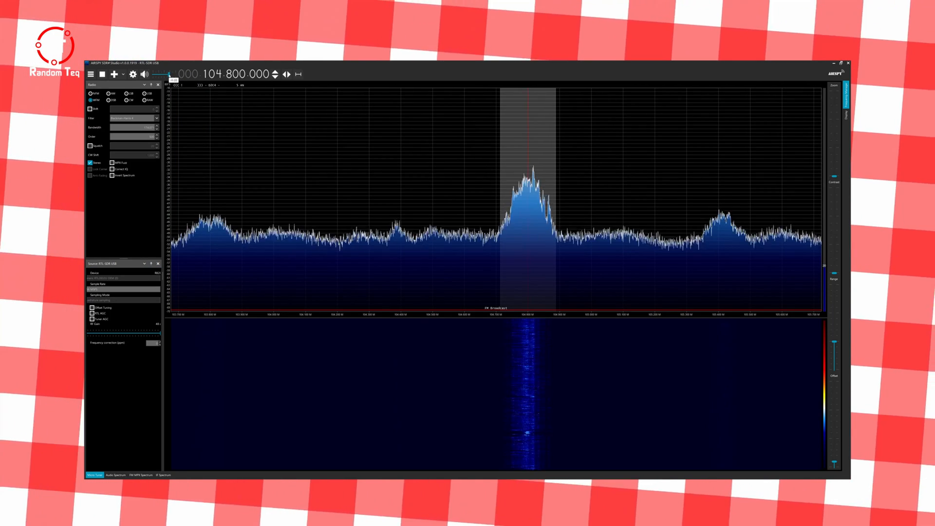
mouse_move(586, 406)
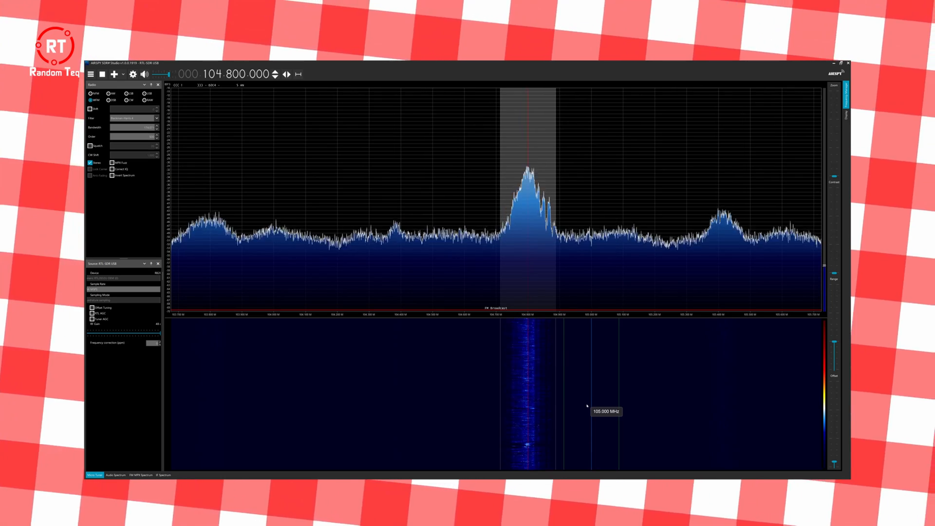
mouse_move(567, 320)
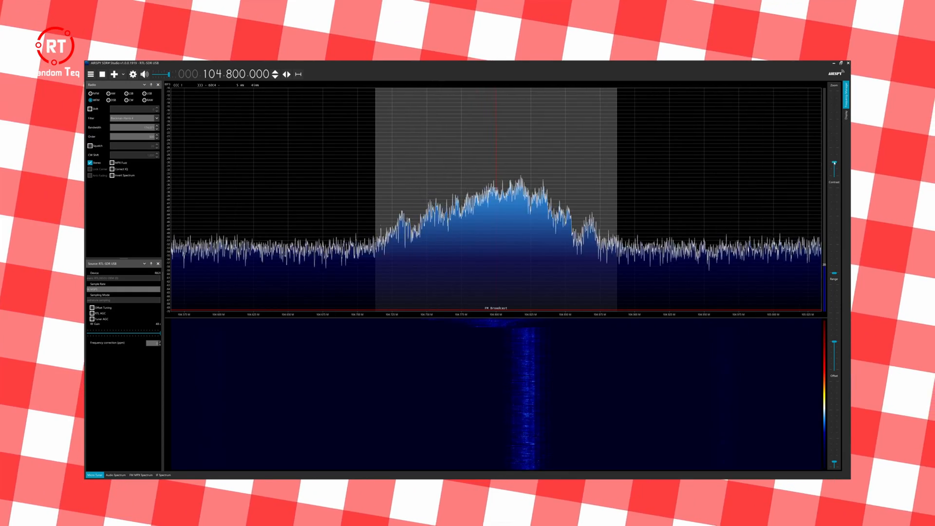
mouse_move(655, 353)
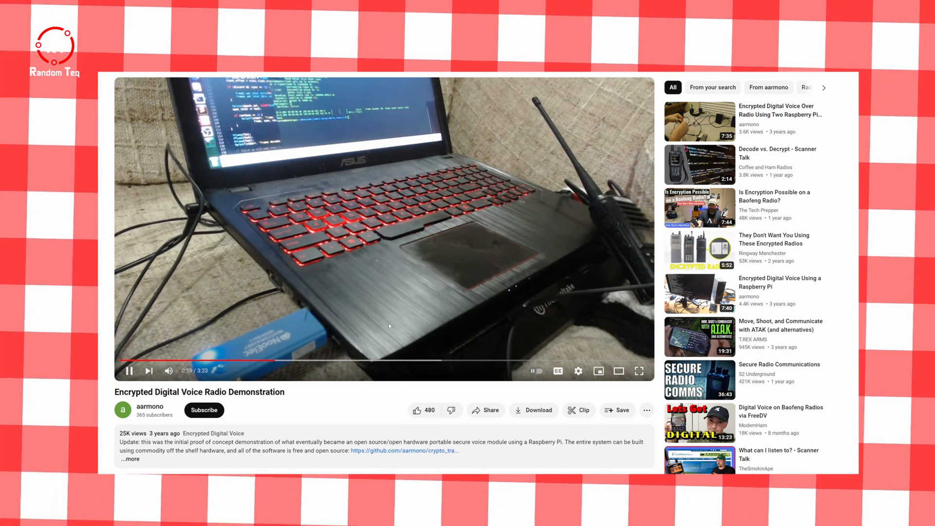
Step: Skip the Encrypted Digital Voice Radio Demonstration video ahead to 1:49 of 3:23
left_click(401, 360)
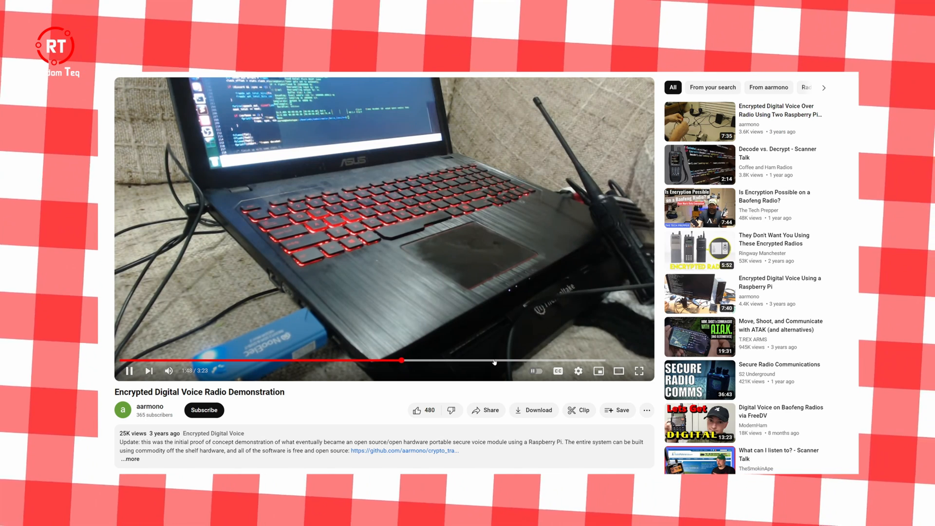